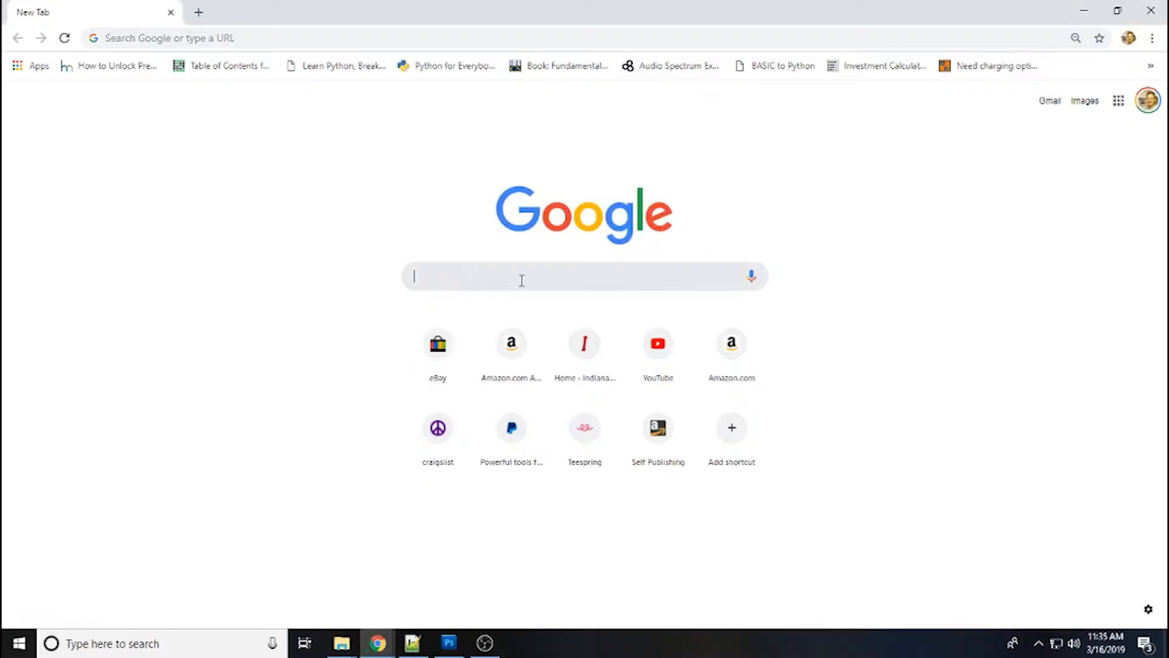
mouse_move(527, 287)
type("davinci resolve")
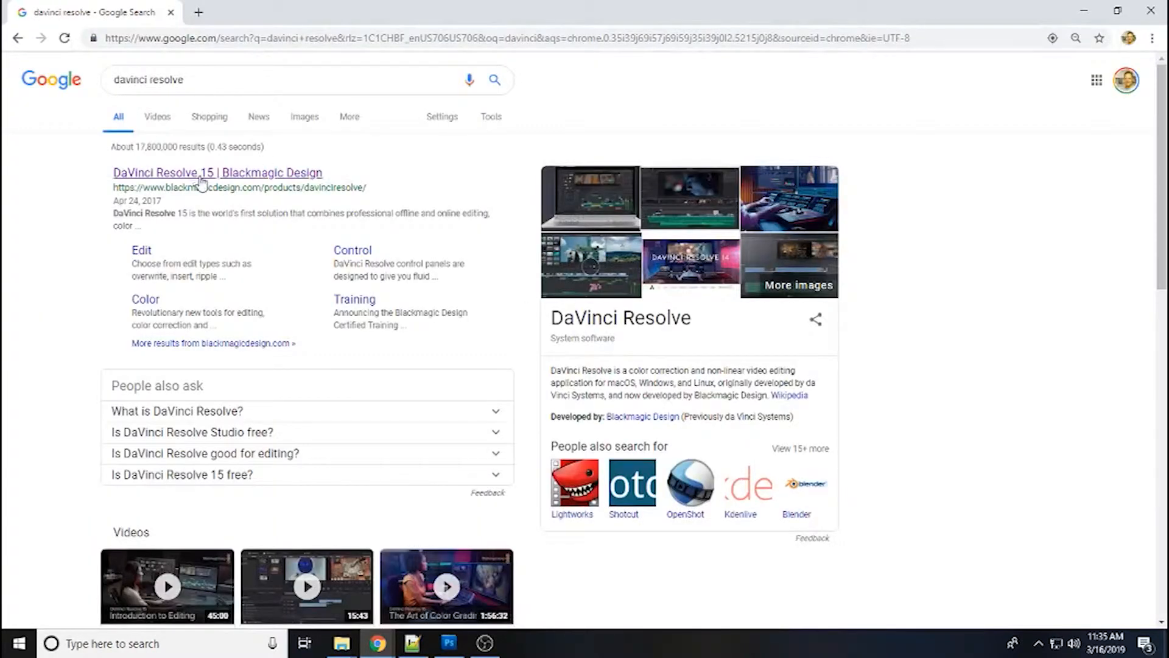
- Reach the DaVinci Resolve 15 product page's free and Studio Download Now buttons
left_click(217, 172)
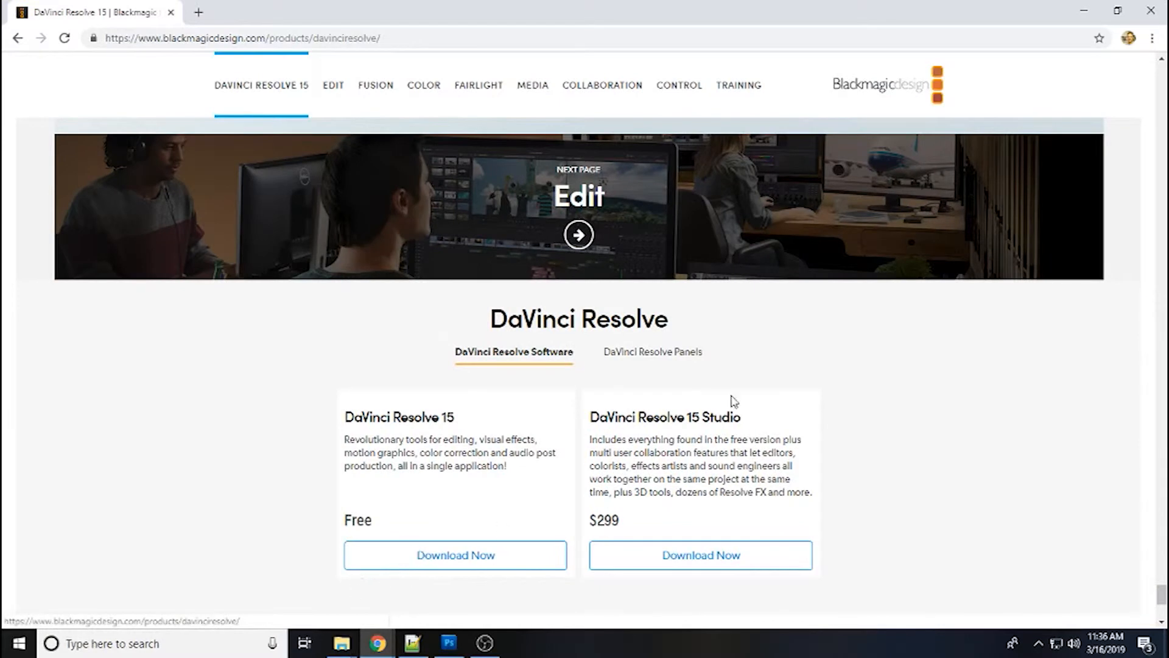
scroll("down", 3)
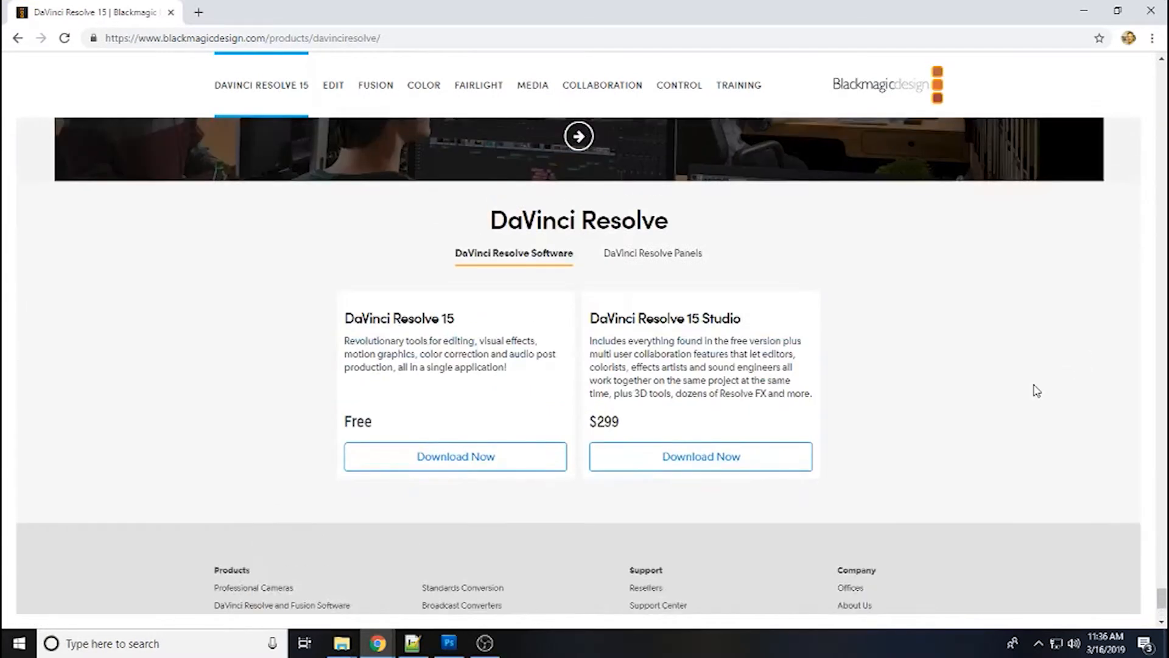
mouse_move(454, 456)
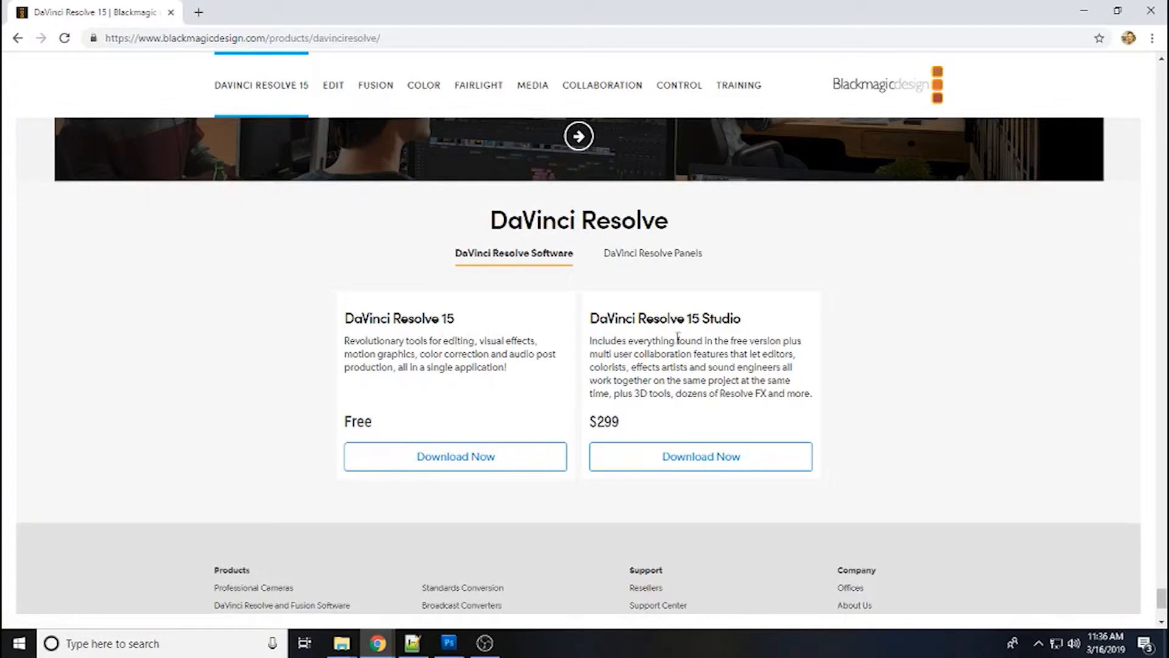
mouse_move(484, 510)
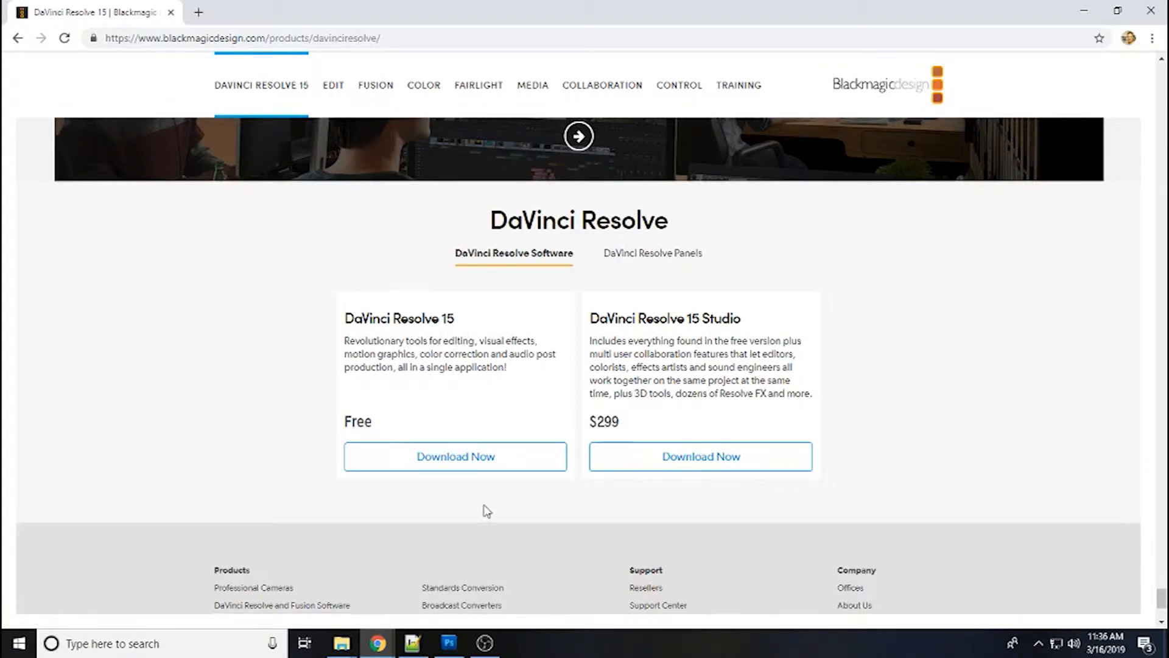
- Download the free DaVinci Resolve 15.3 for Windows, starting the registration form
left_click(455, 456)
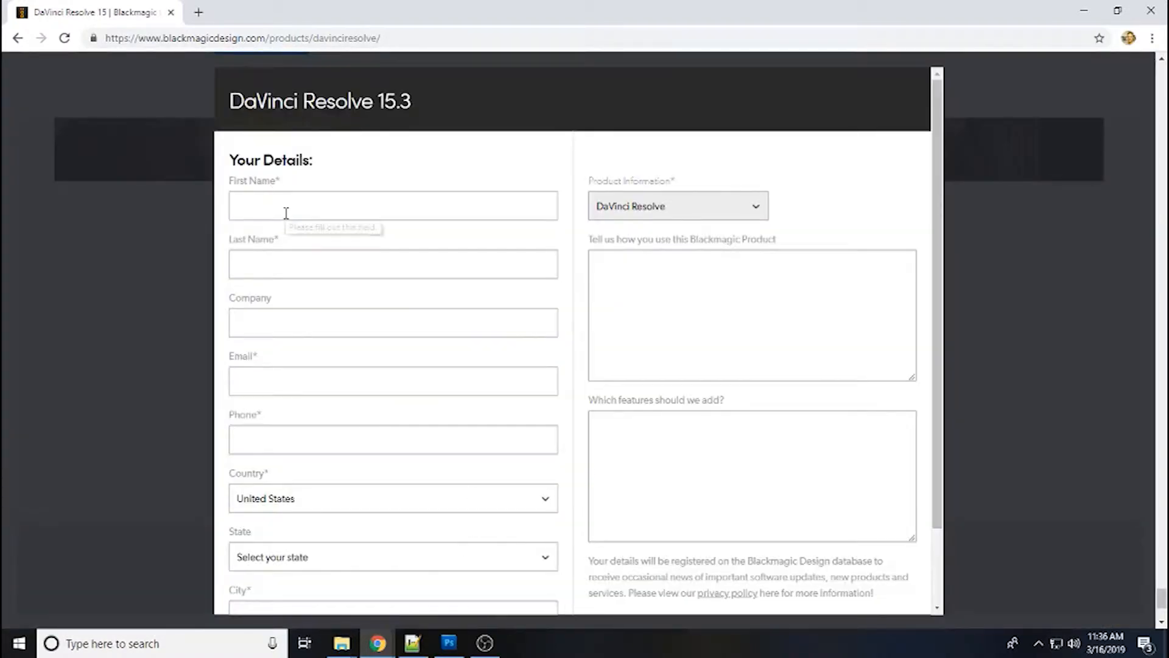
left_click(393, 205)
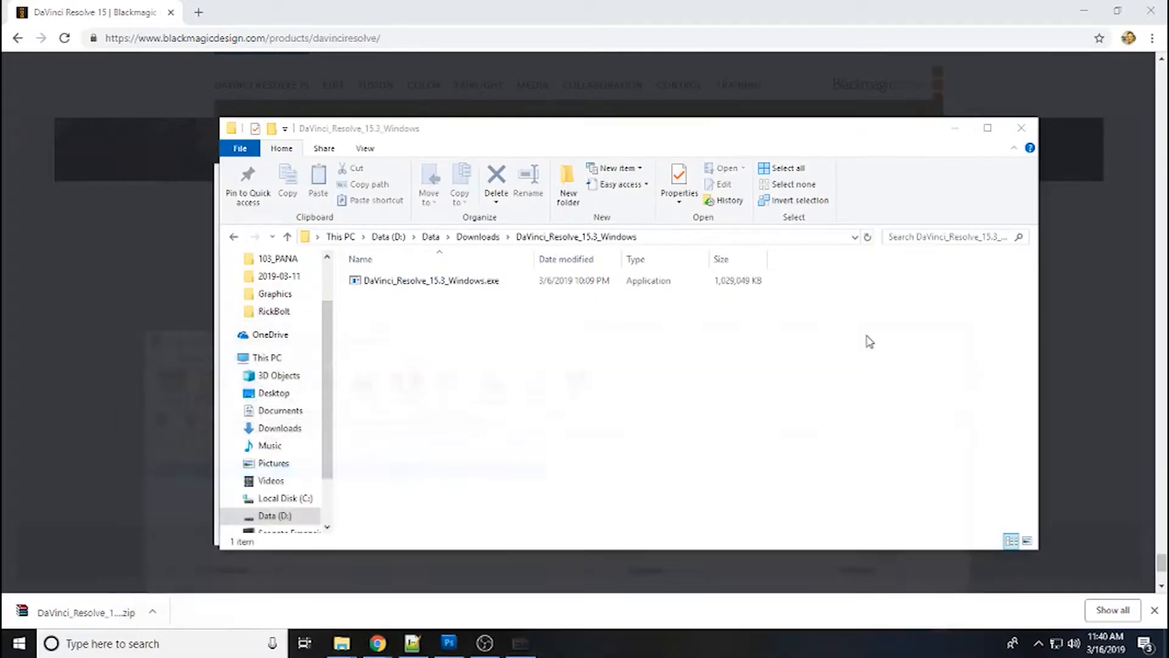
- Run DaVinci_Resolve_15.3_Windows.exe and install the listed components through the setup wizard
left_click(432, 280)
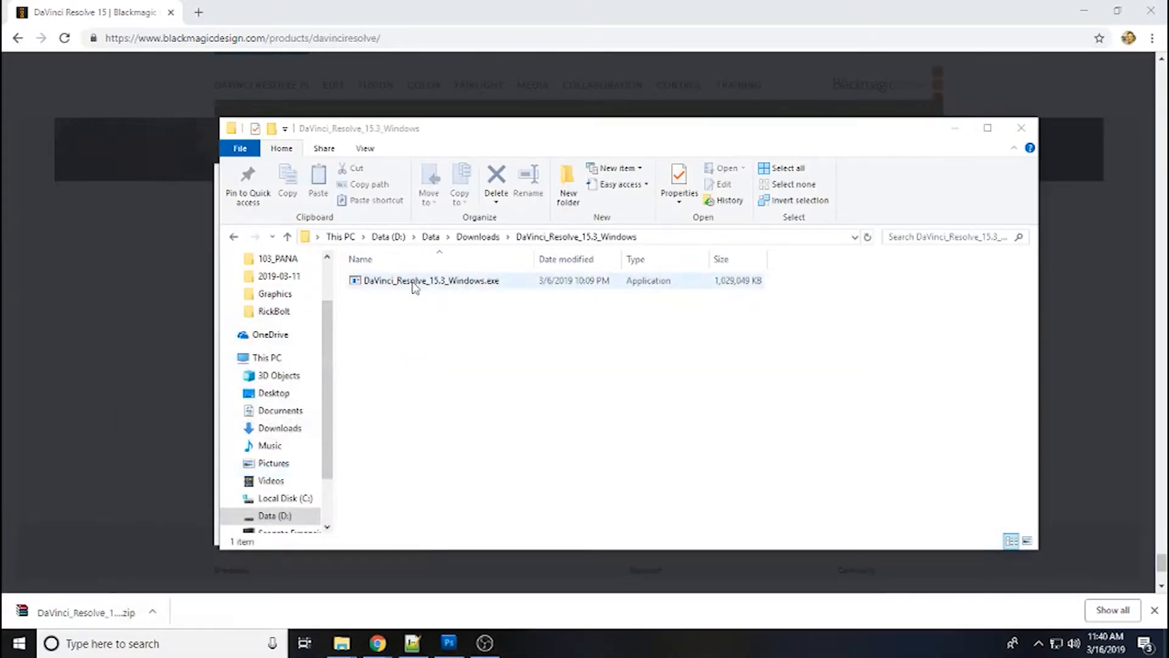
left_click(428, 281)
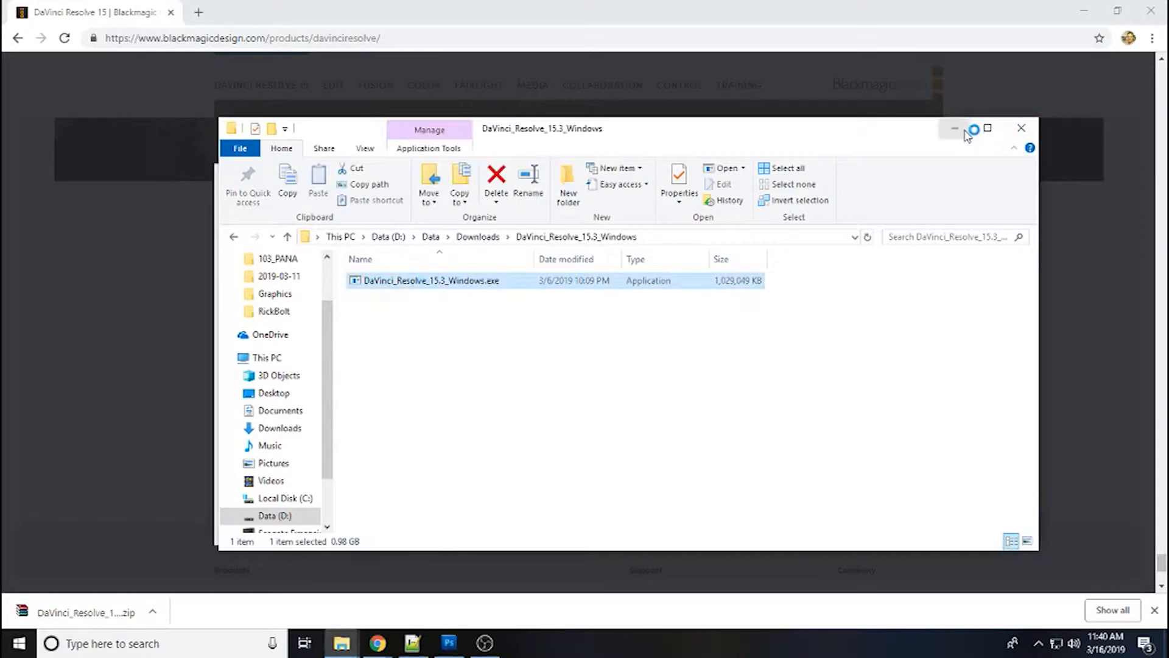
mouse_move(955, 128)
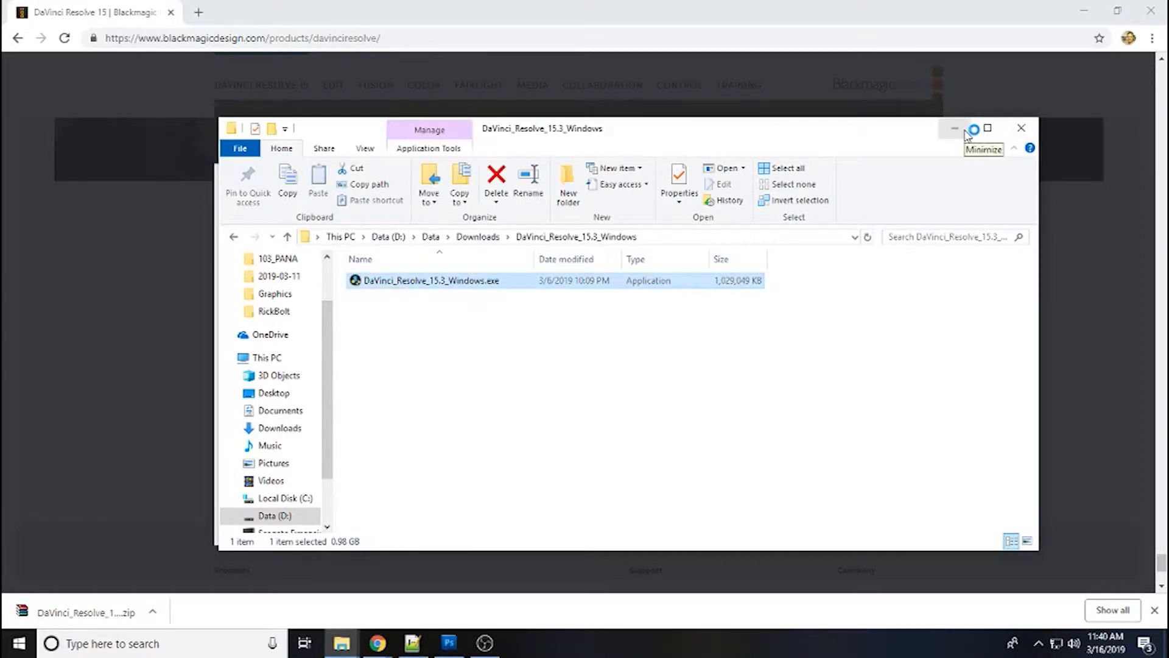
double_click(432, 280)
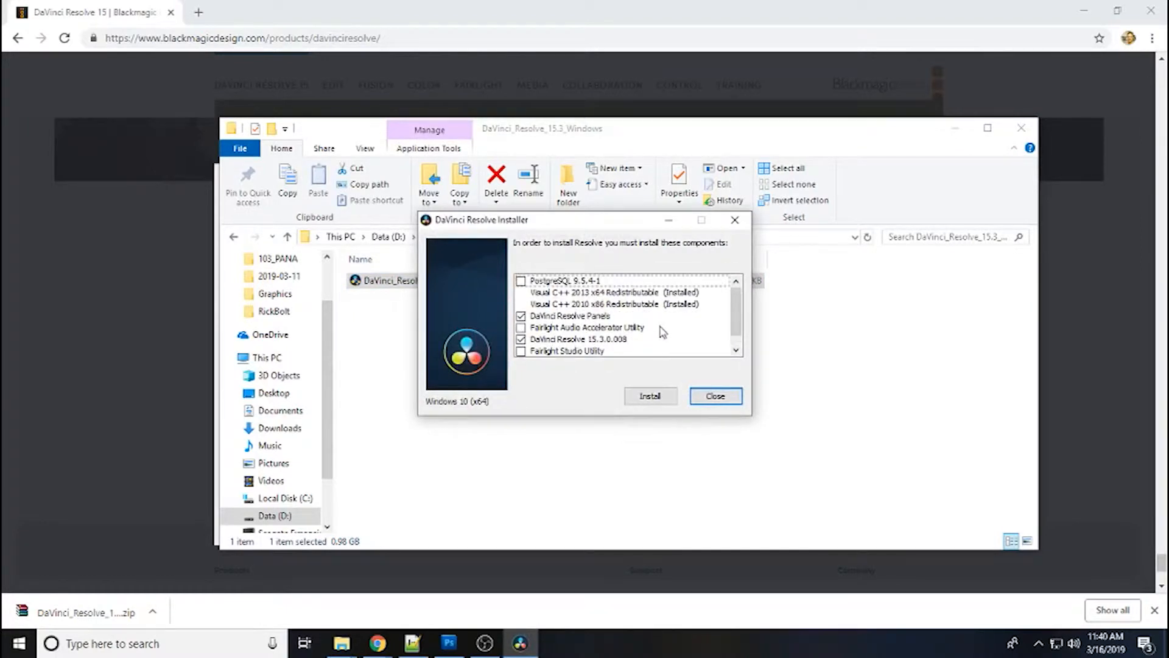
left_click(649, 395)
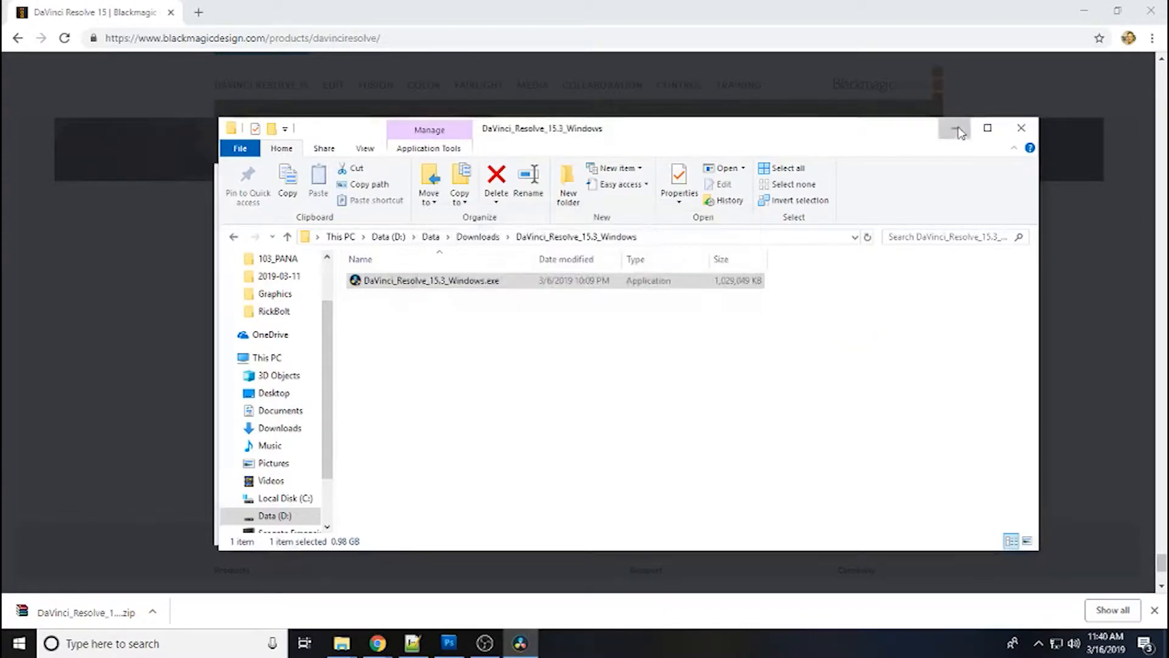
double_click(431, 281)
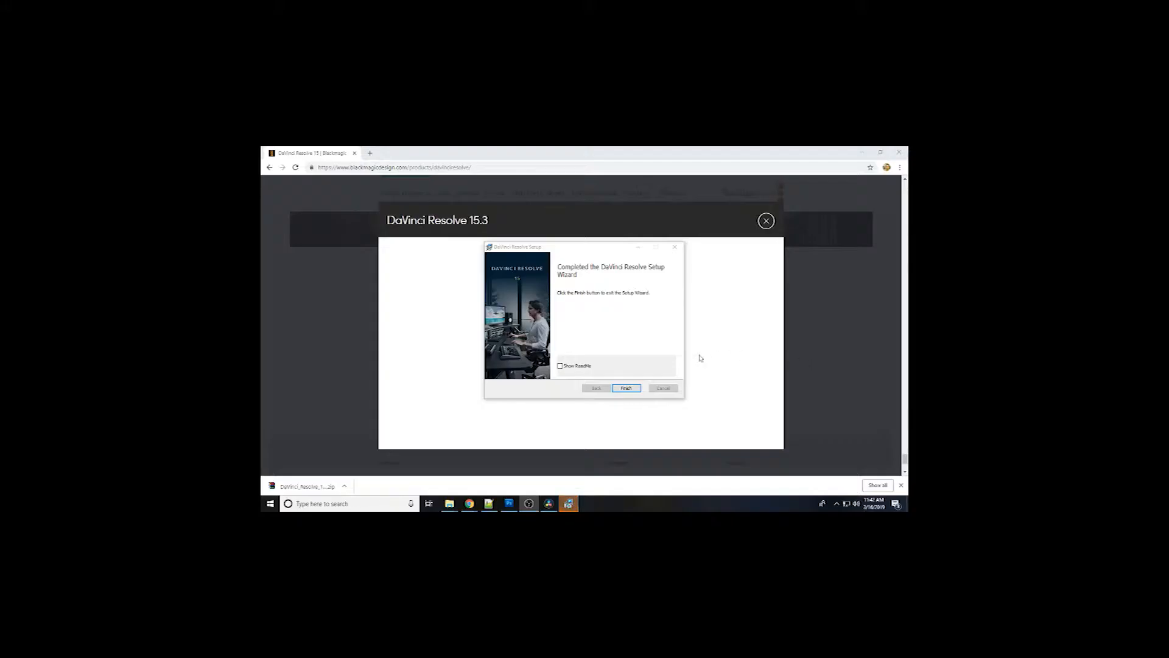
- Finish the setup wizard and dismiss the 'Resolve installed successfully' message
left_click(626, 388)
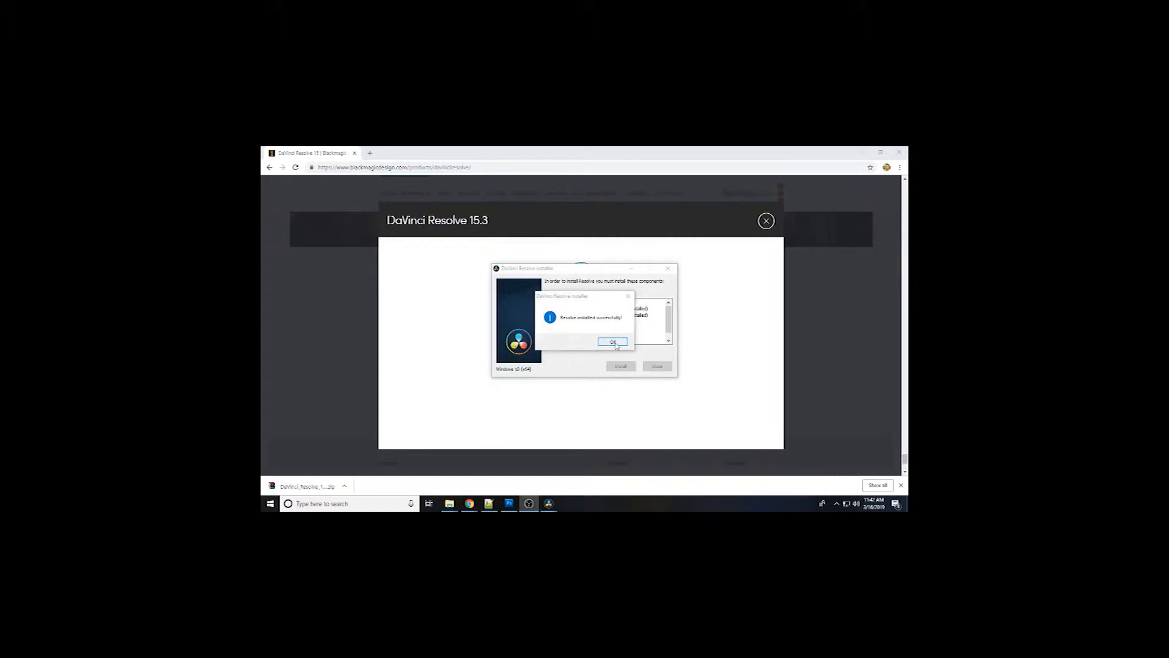
left_click(612, 342)
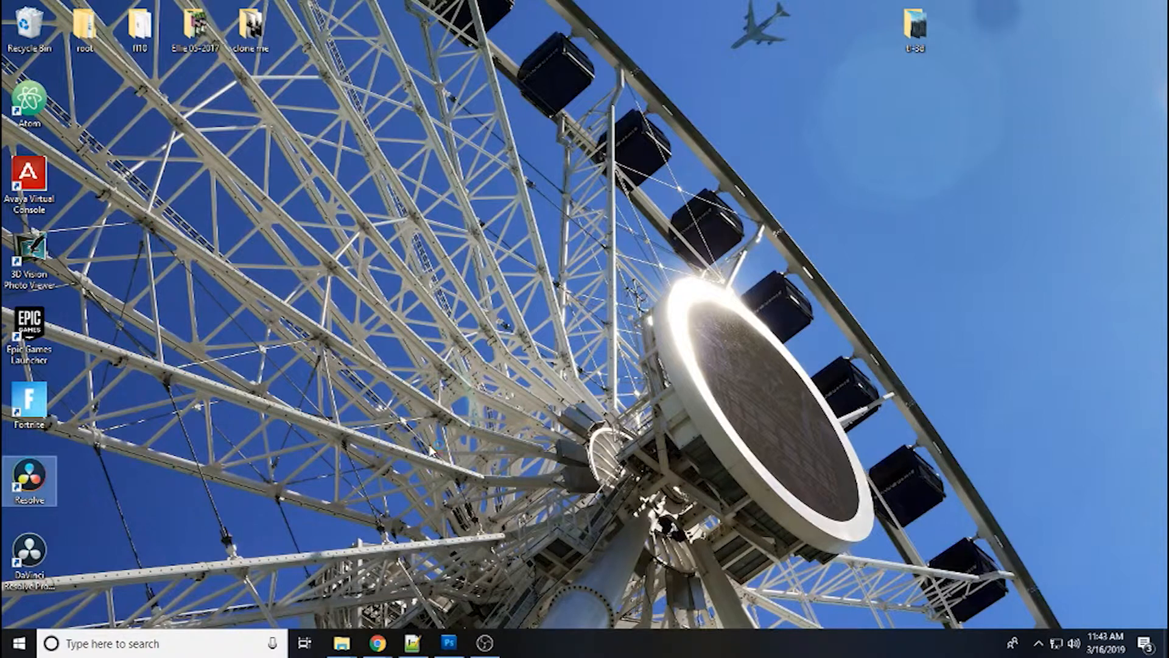
- Launch Resolve from the desktop shortcut and allow each component through Windows Defender Firewall
double_click(30, 478)
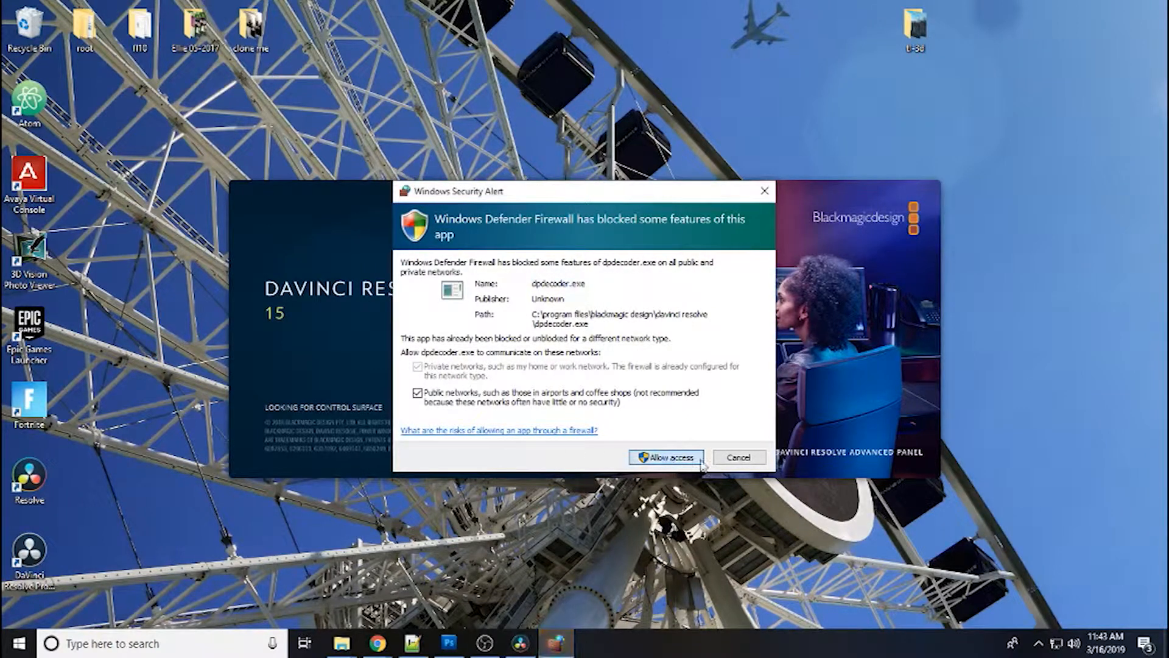
left_click(663, 456)
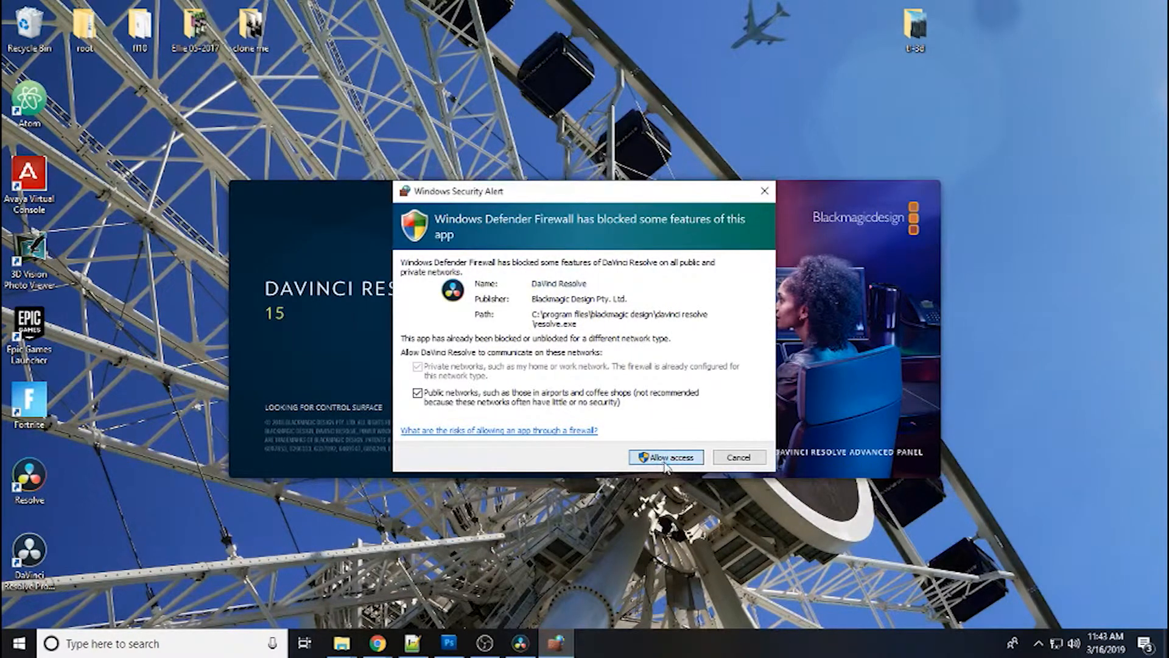
left_click(664, 456)
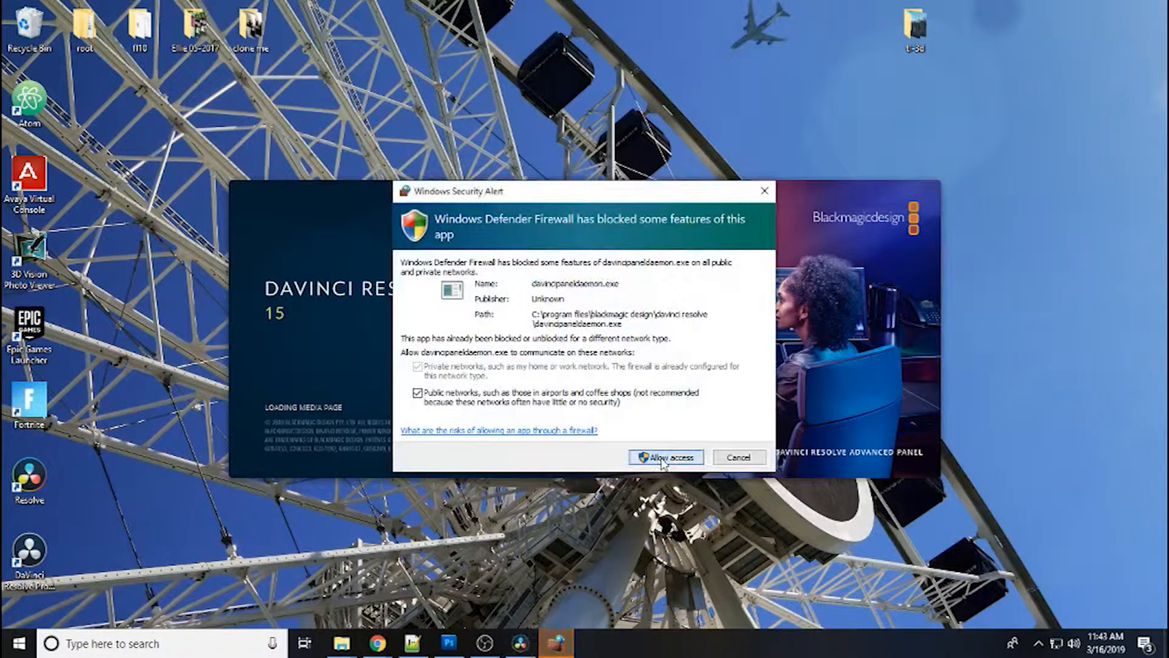
left_click(663, 457)
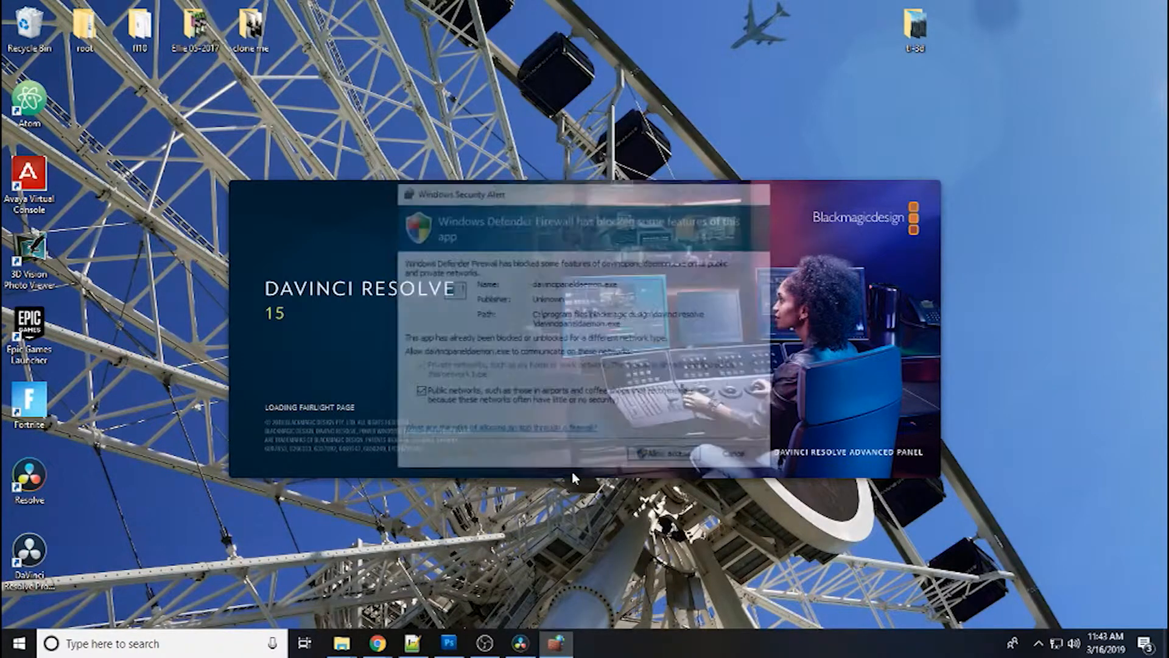
left_click(668, 452)
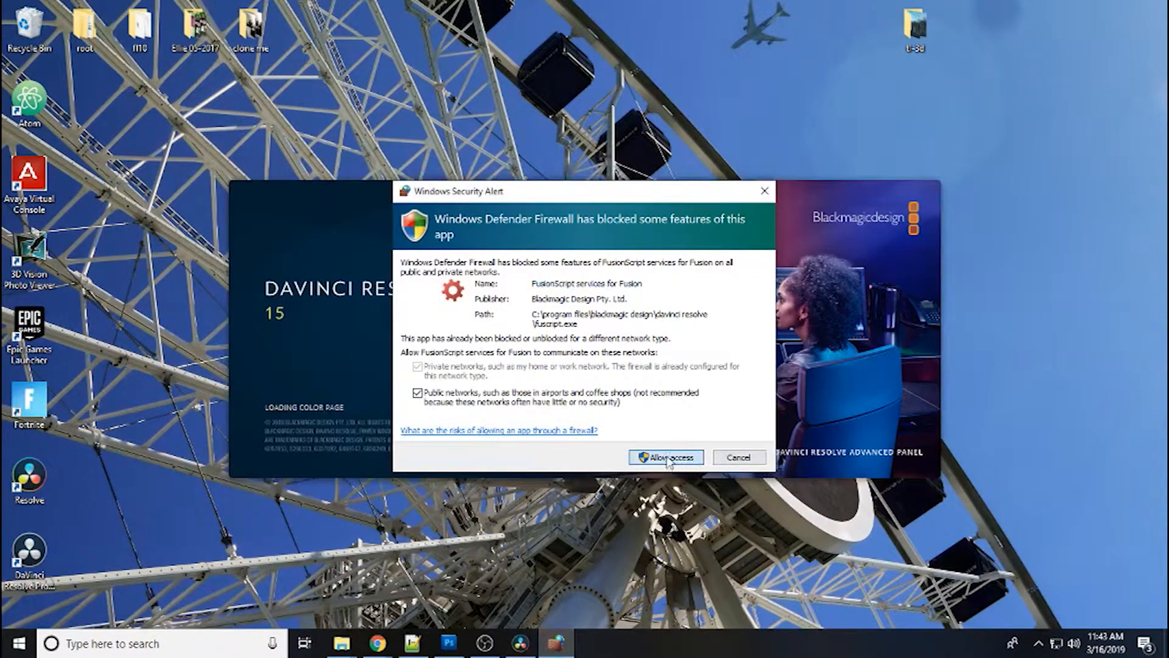
left_click(665, 456)
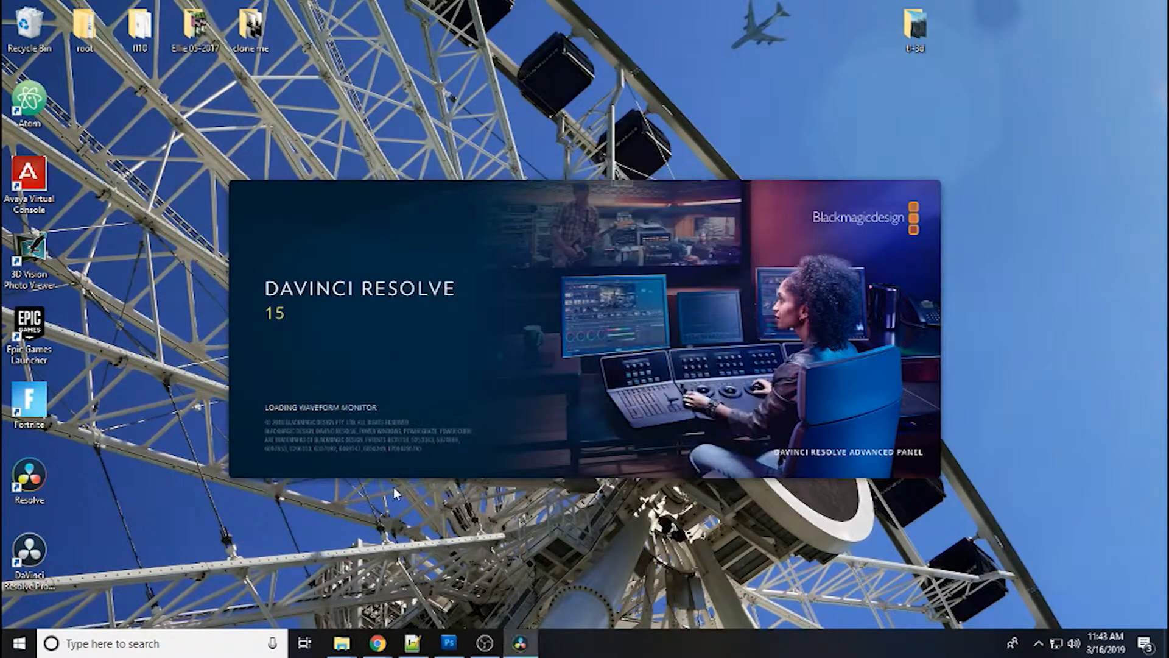
mouse_move(499, 500)
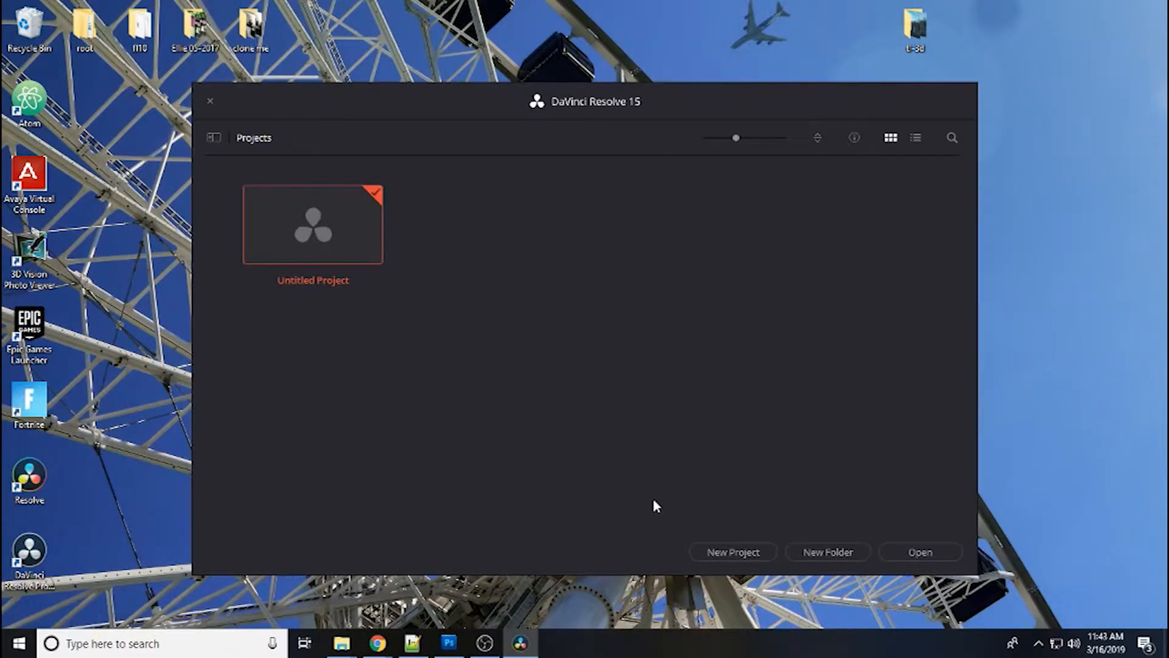
mouse_move(778, 355)
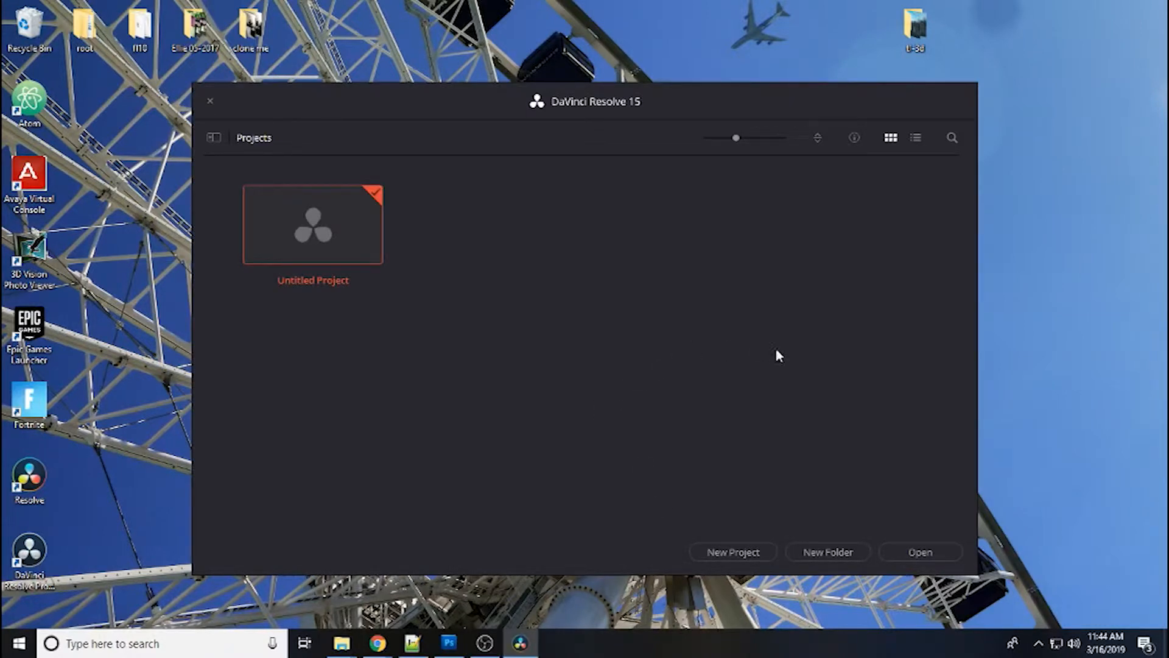
mouse_move(451, 277)
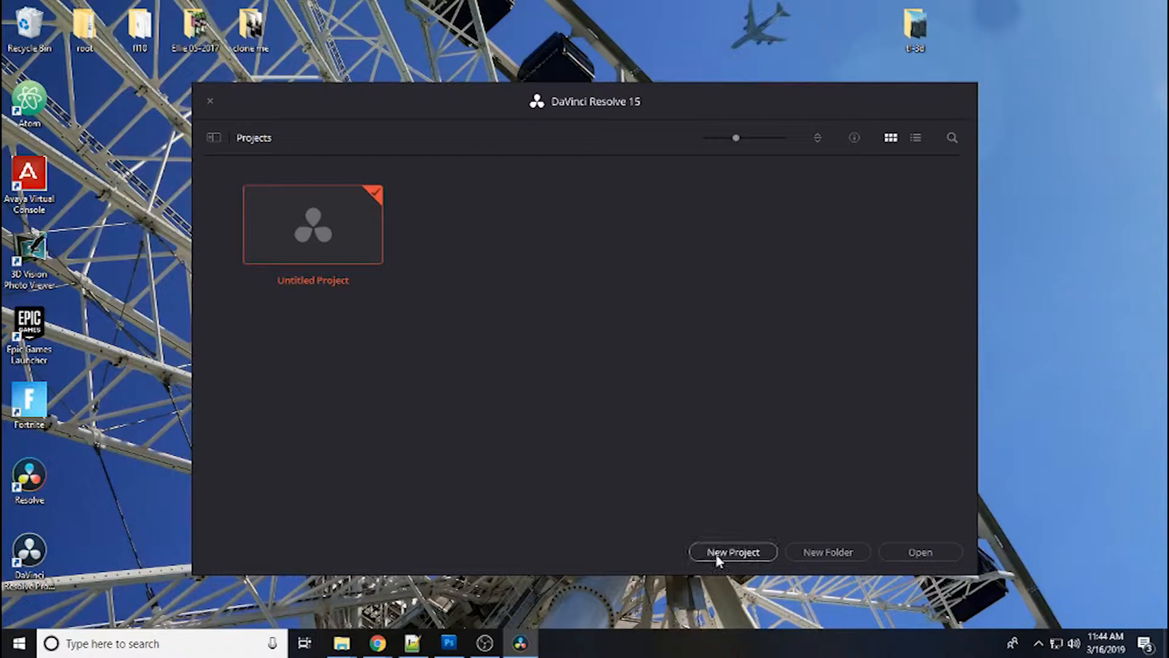
- Create a new Resolve project named 'test' from the Project Manager
left_click(732, 552)
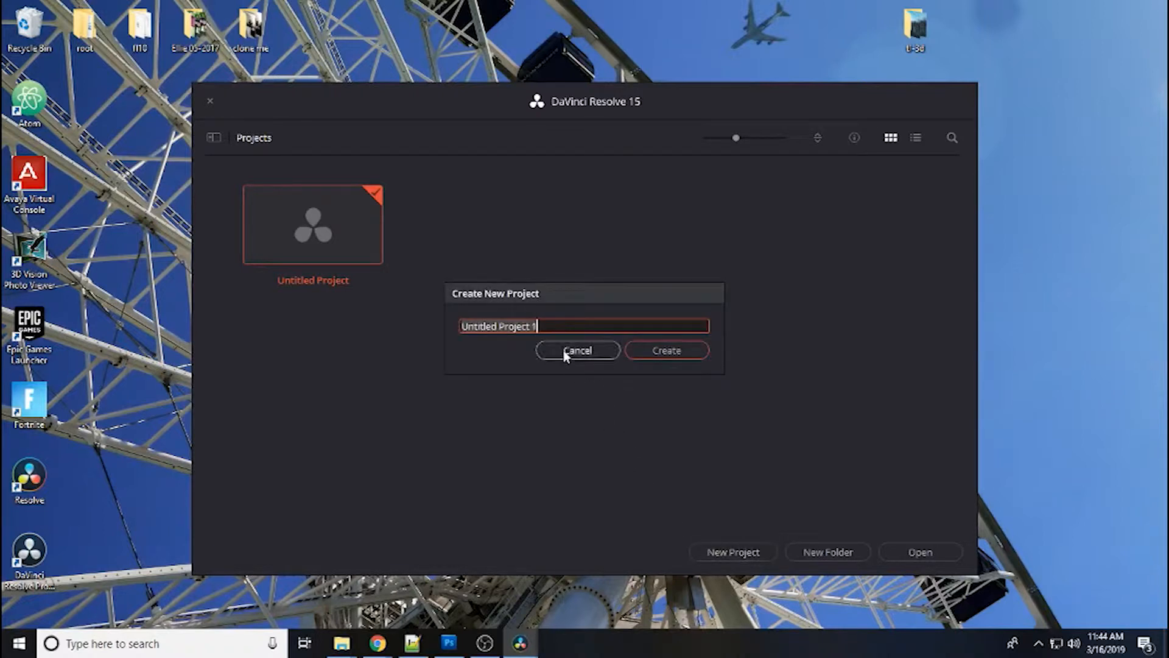
type("test")
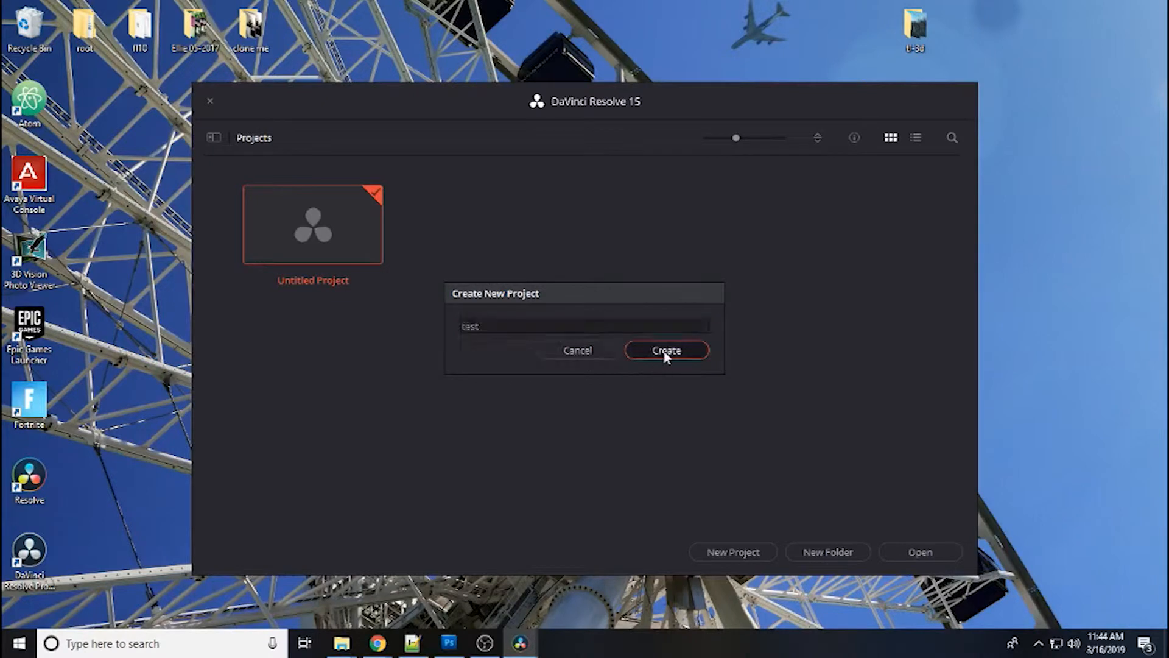
left_click(665, 351)
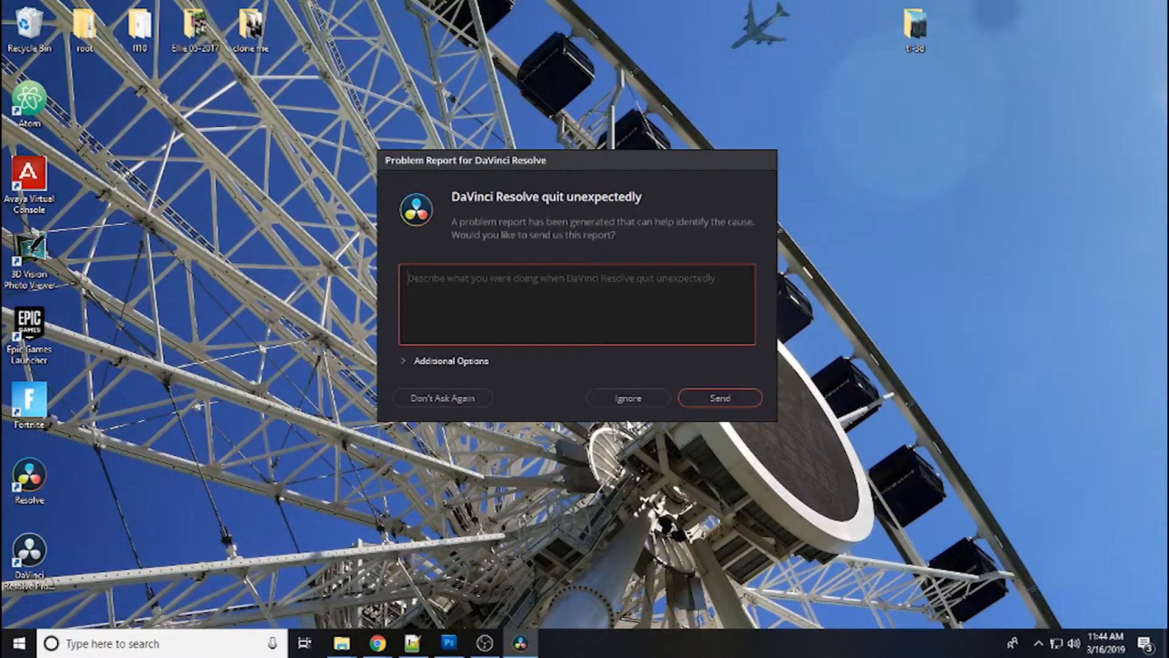
- Ignore the 'DaVinci Resolve quit unexpectedly' problem report
left_click(627, 397)
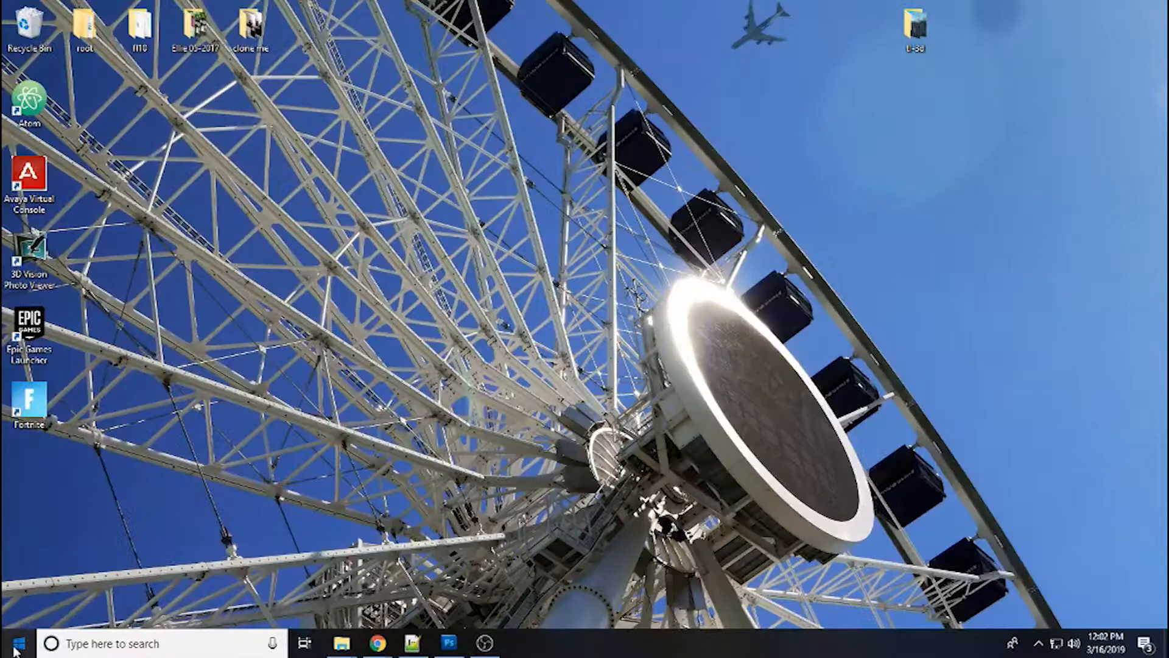
- Launch HitFilm Express from the Start menu as the replacement editor
left_click(149, 643)
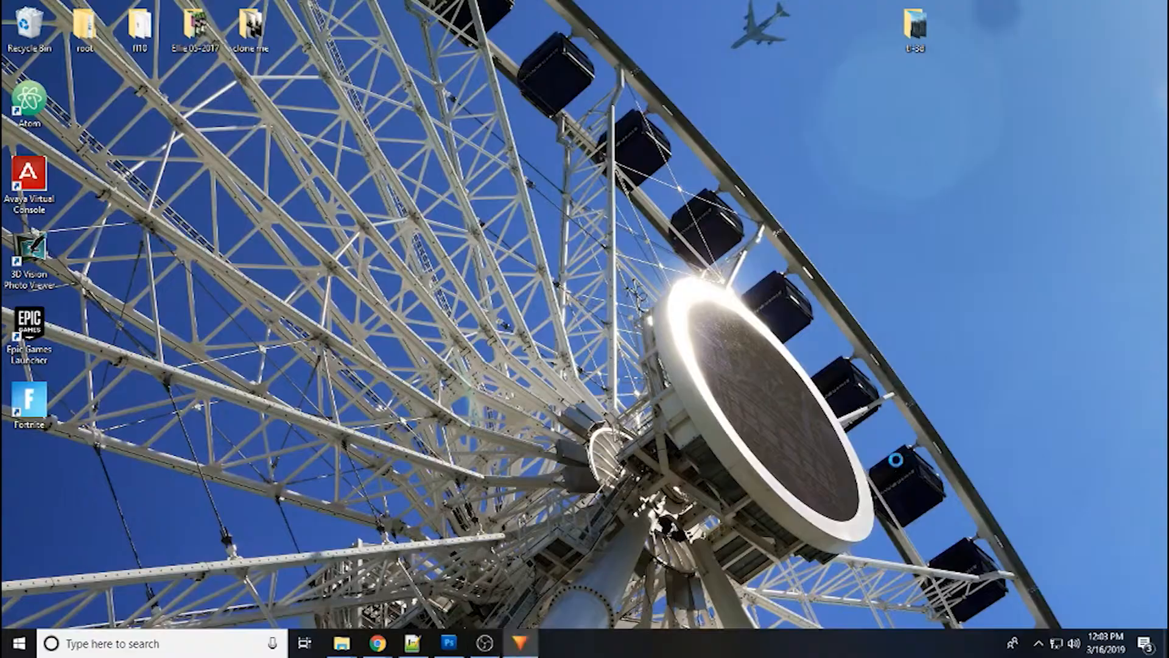
left_click(520, 643)
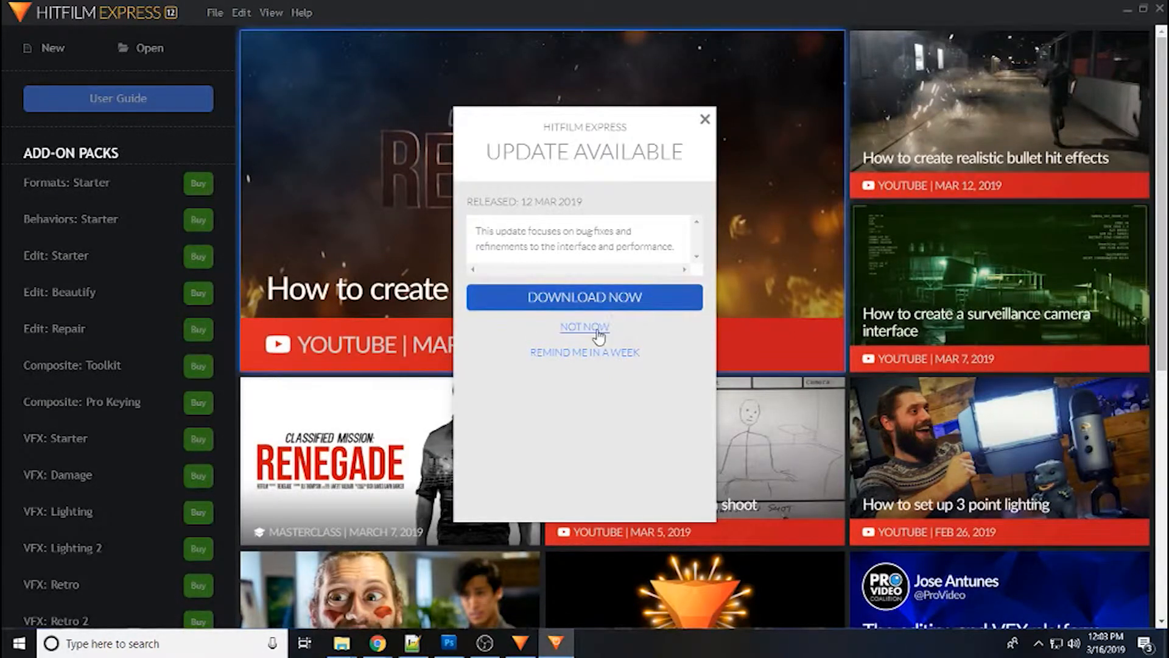
- Skip the update and start a new project with the default 1080p Full HD 25 fps settings
left_click(585, 327)
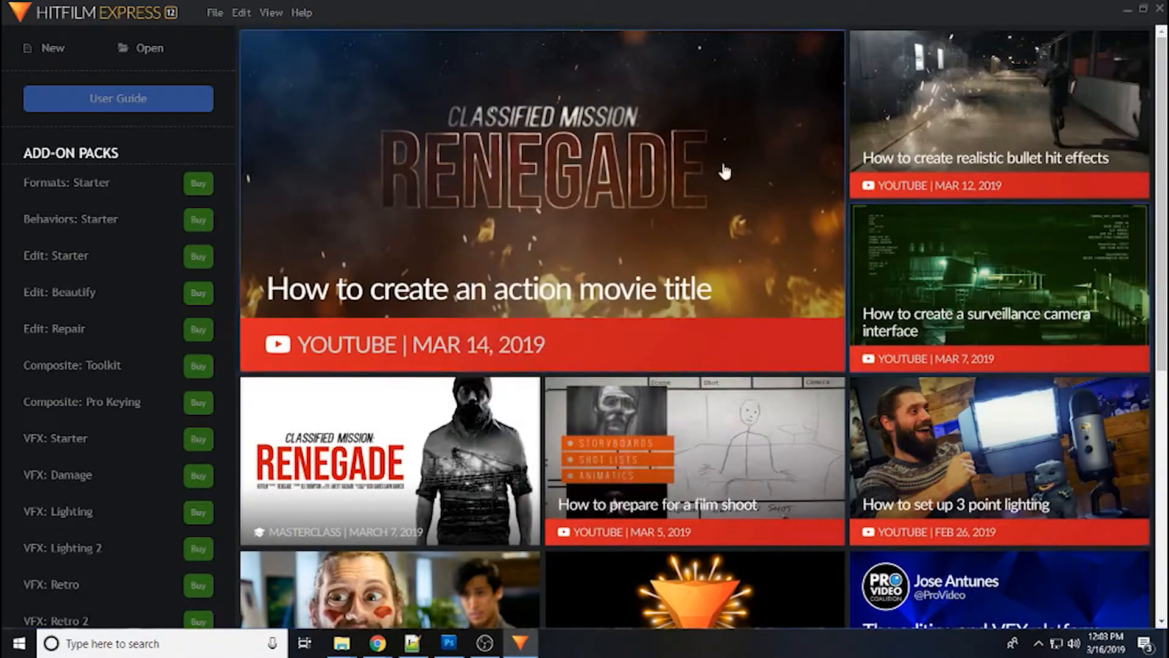
left_click(44, 47)
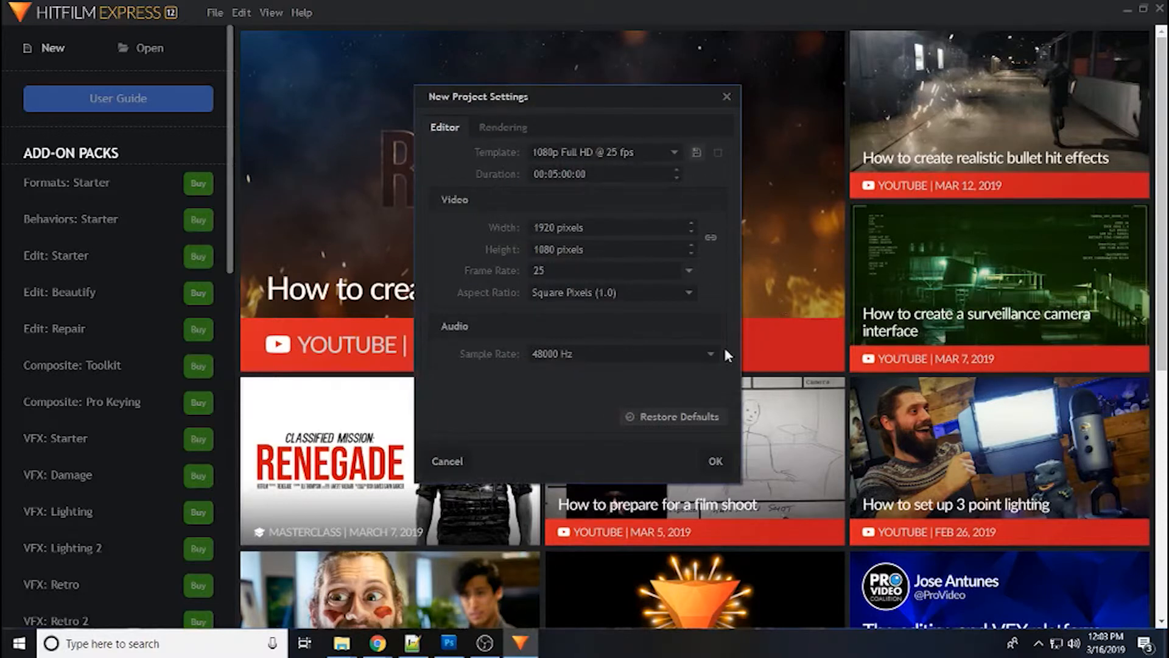
left_click(448, 461)
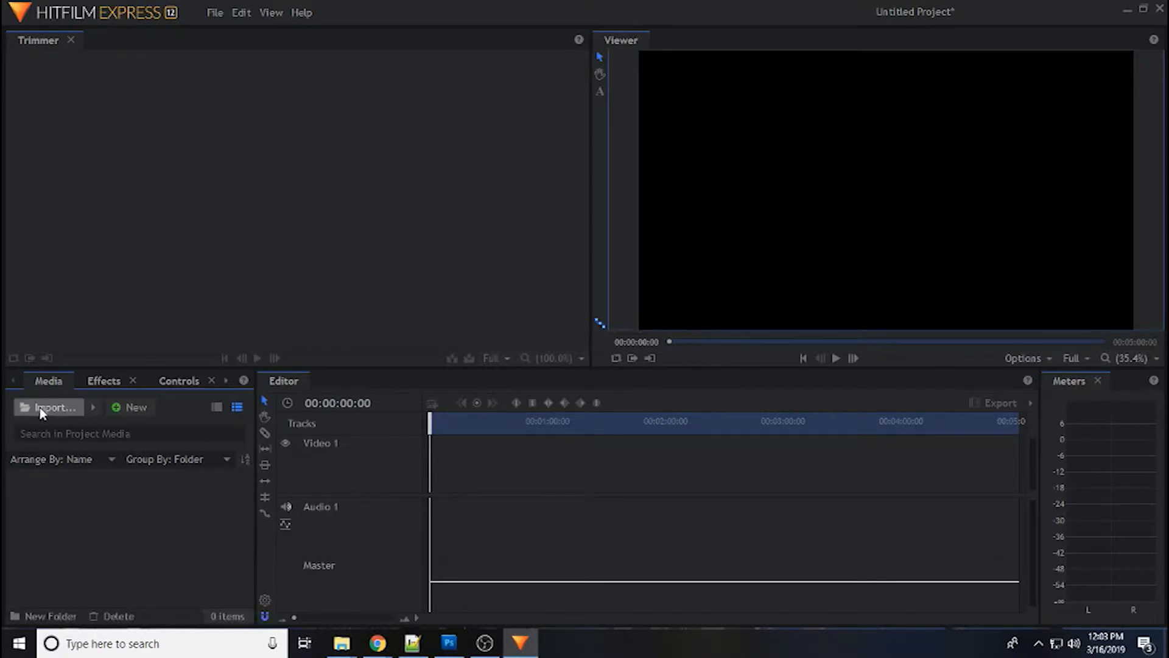
- Import 'AP Reboot Script.mp4' from the RickBolt videos folder into the project media
left_click(48, 407)
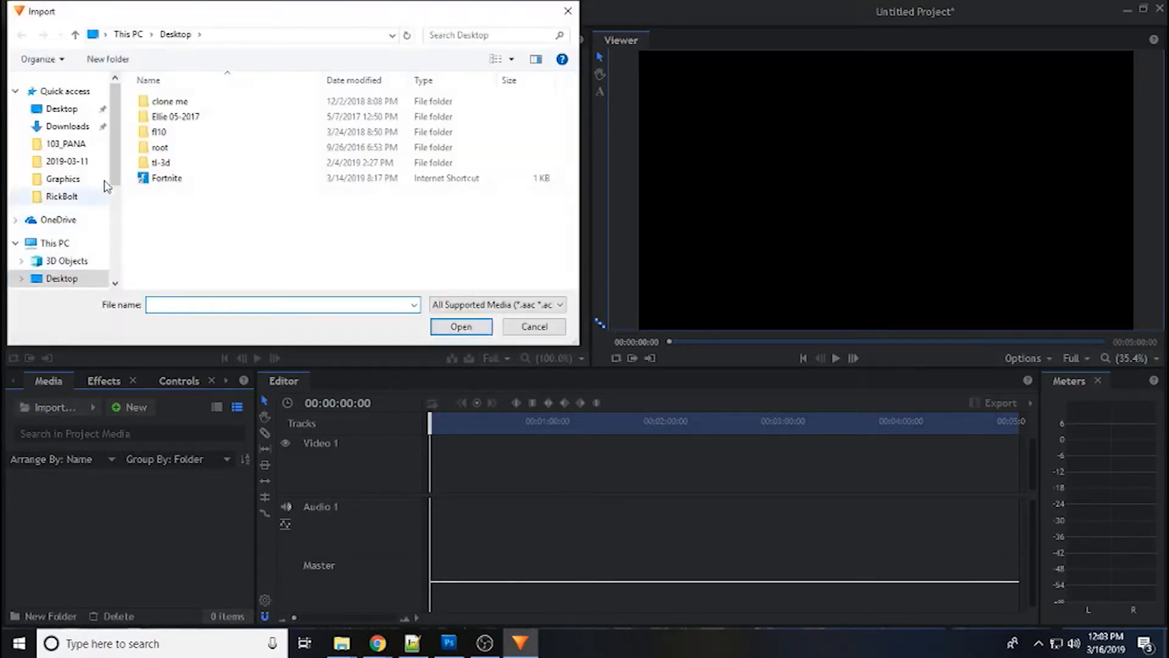
double_click(63, 196)
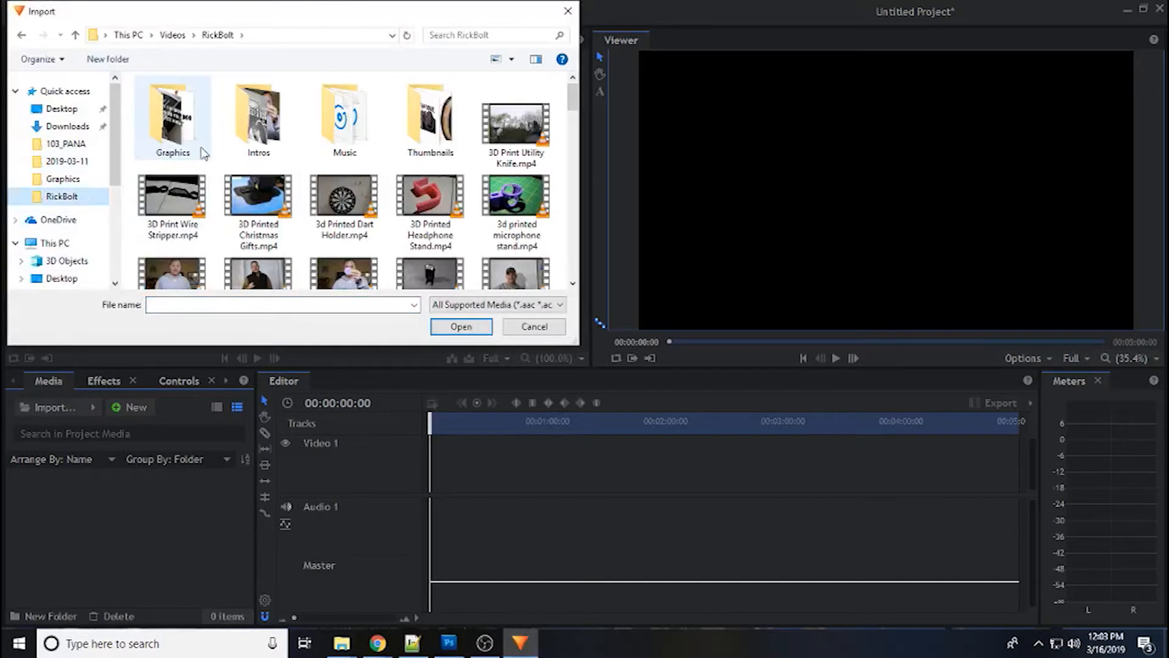
mouse_move(186, 157)
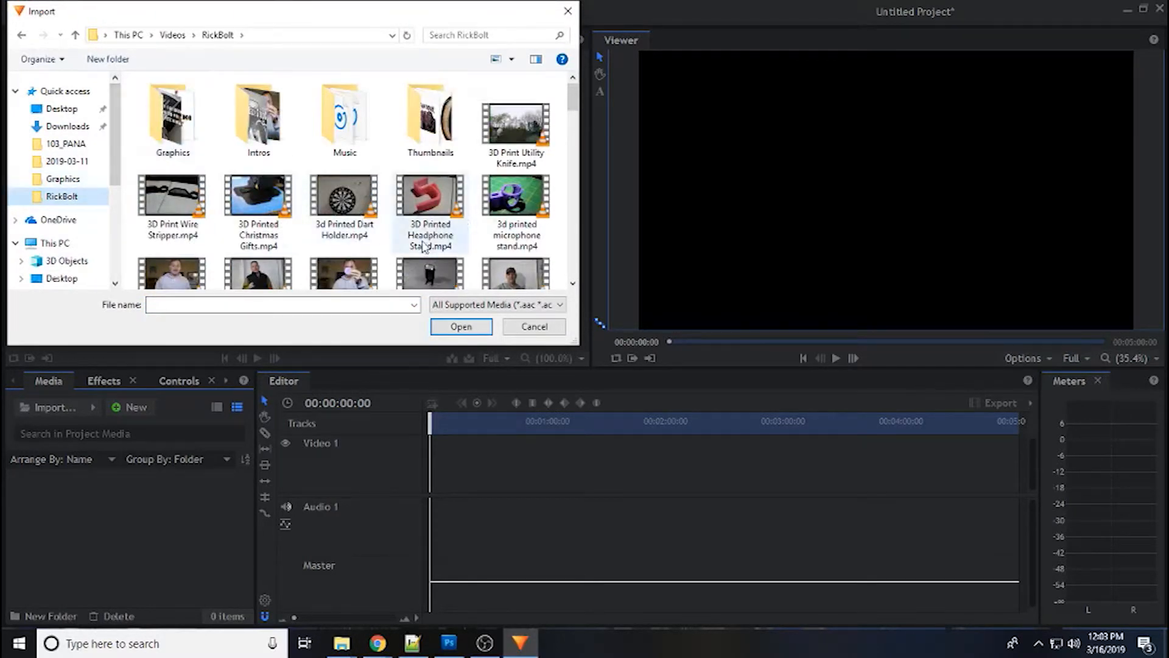
scroll("down", 3)
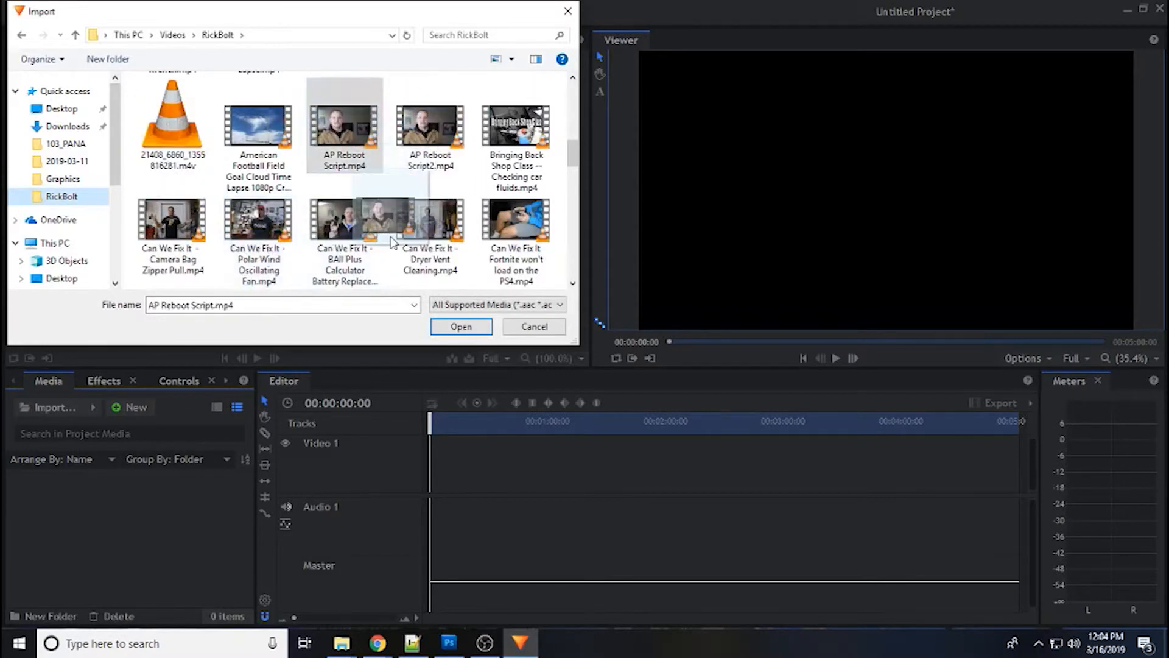
left_click(461, 326)
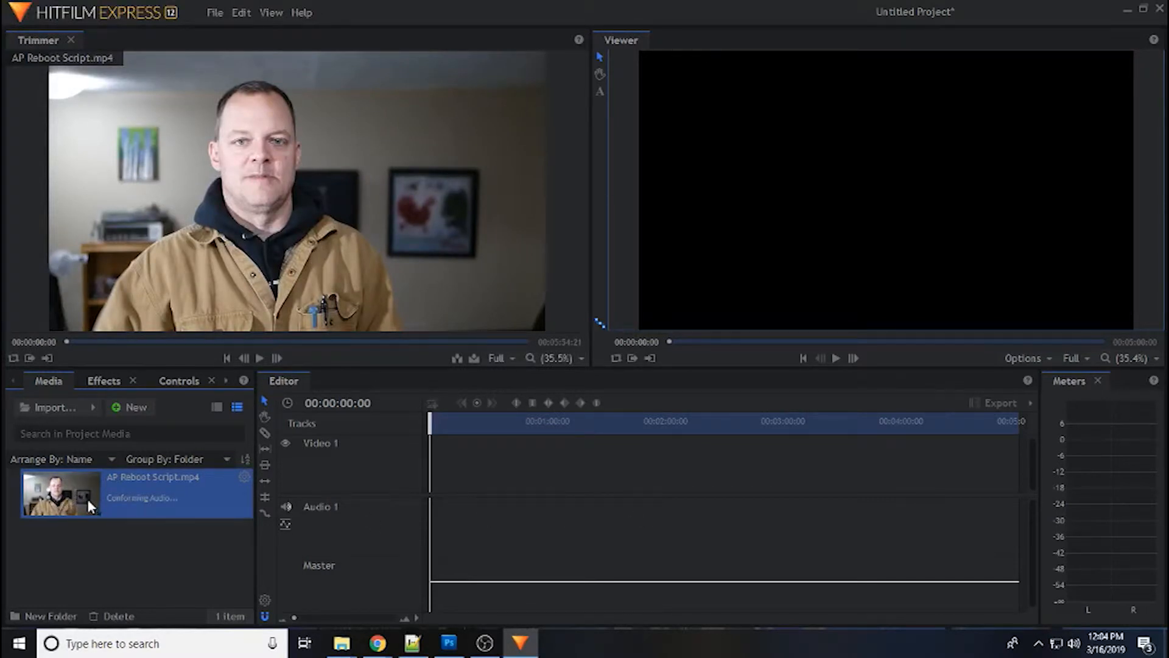
mouse_move(126, 513)
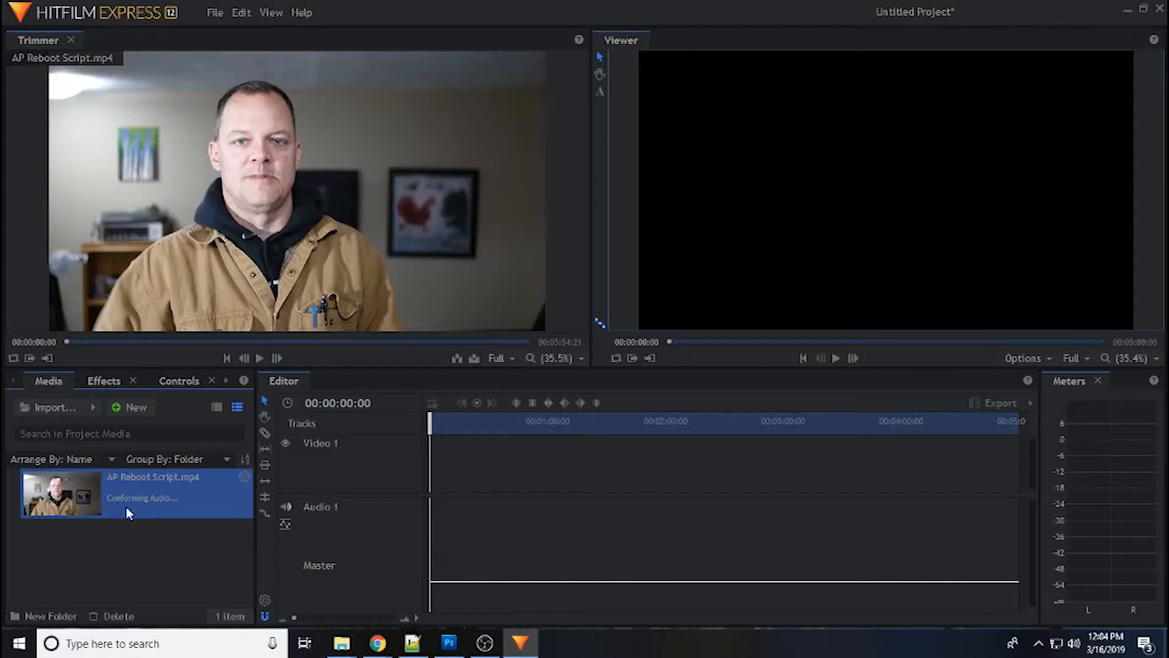
mouse_move(191, 552)
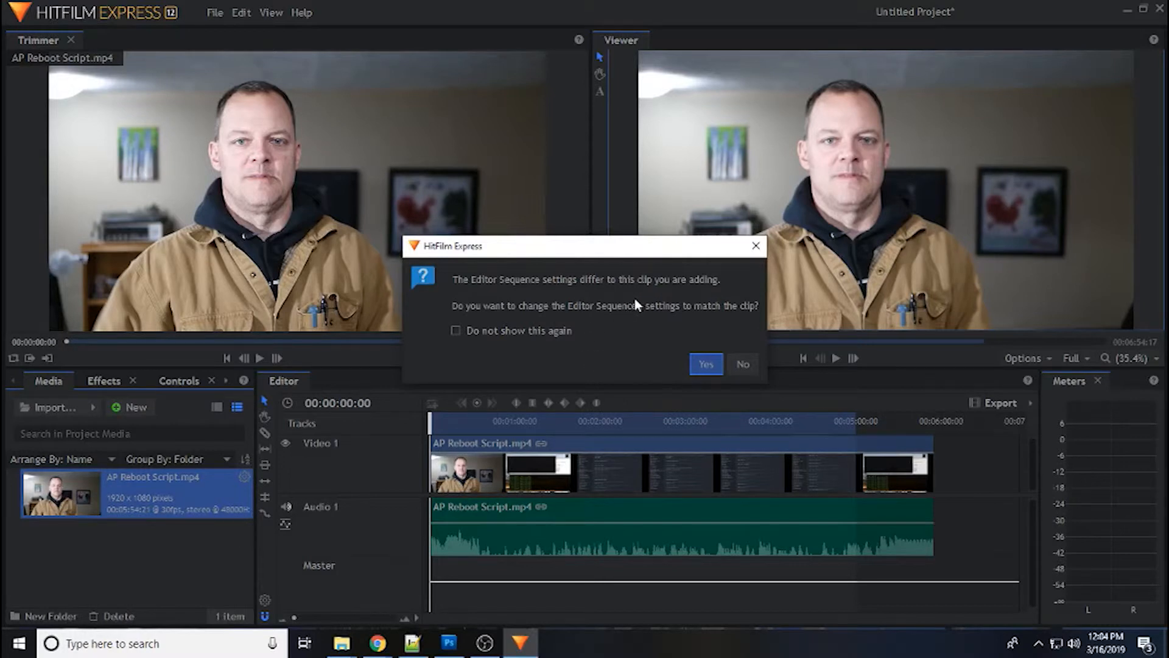
mouse_move(597, 345)
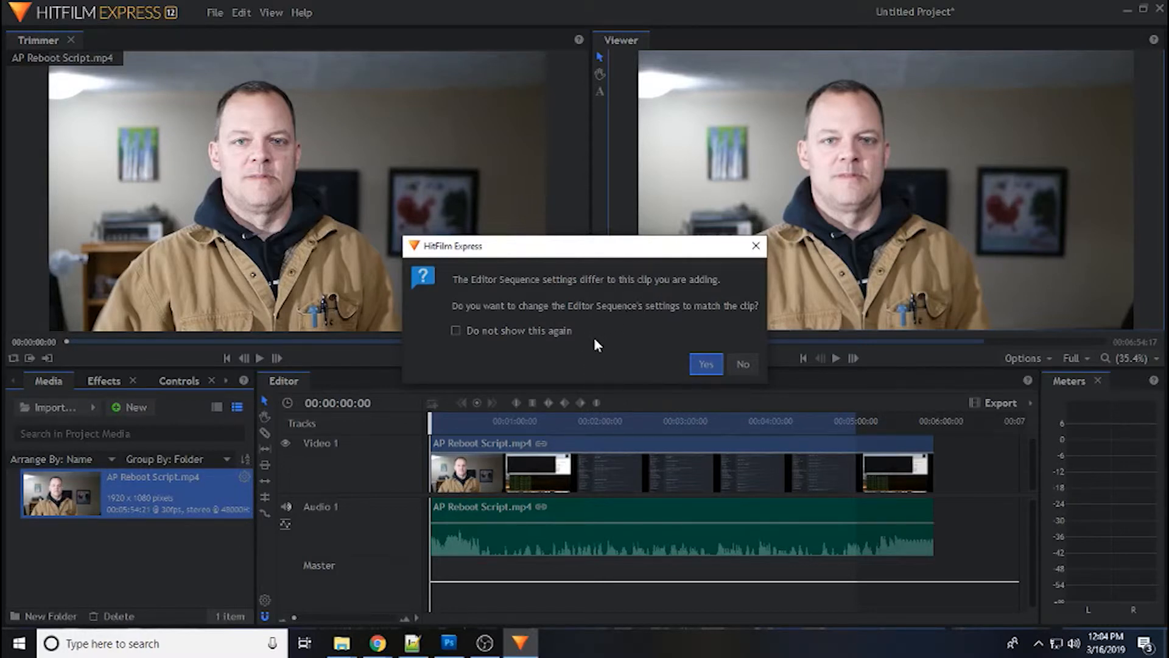
- Accept matching the Editor Sequence settings to the AP Reboot Script clip
left_click(706, 364)
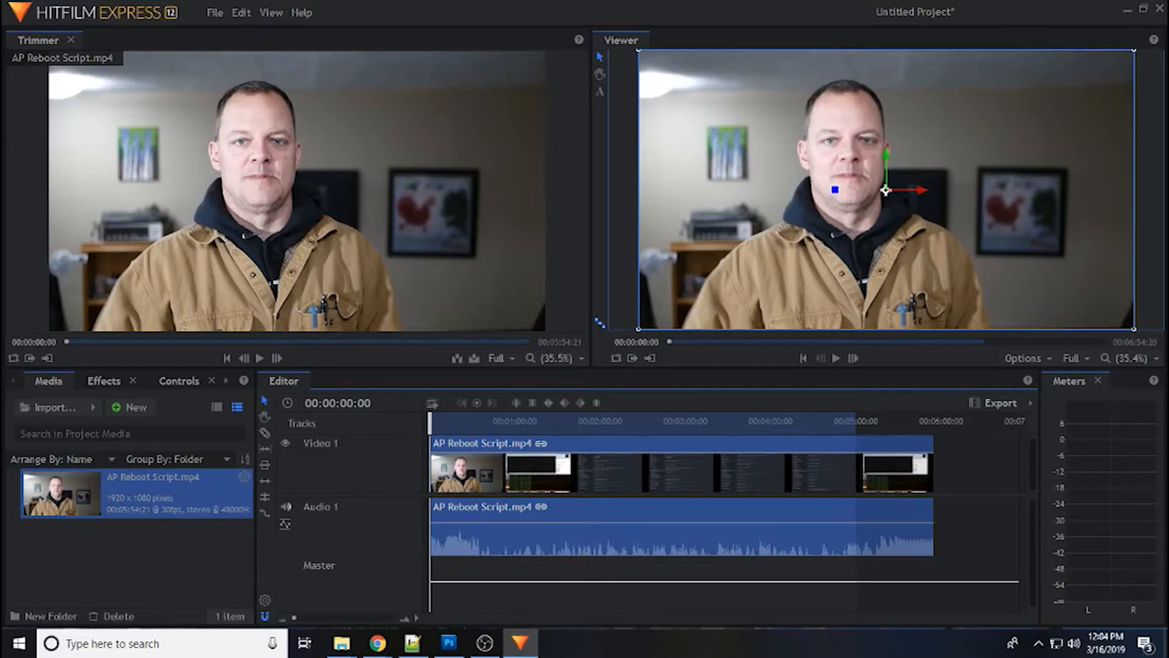
left_click(102, 380)
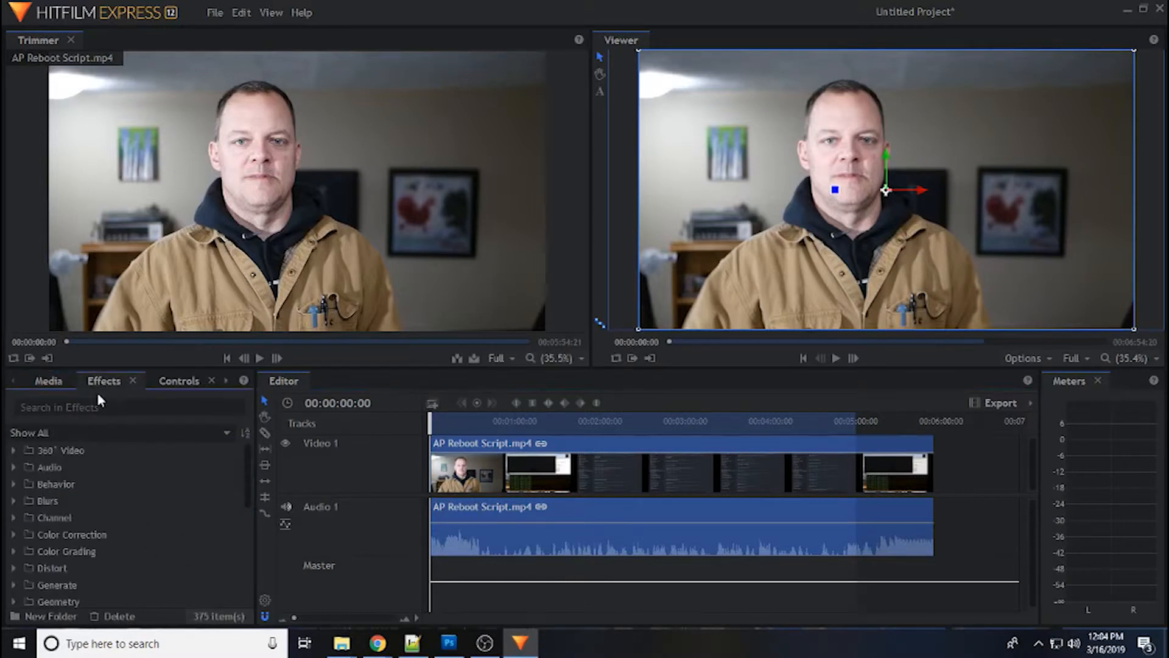
- Slice the clip, delete its first section and drag the remaining pieces to the timeline start
left_click(48, 380)
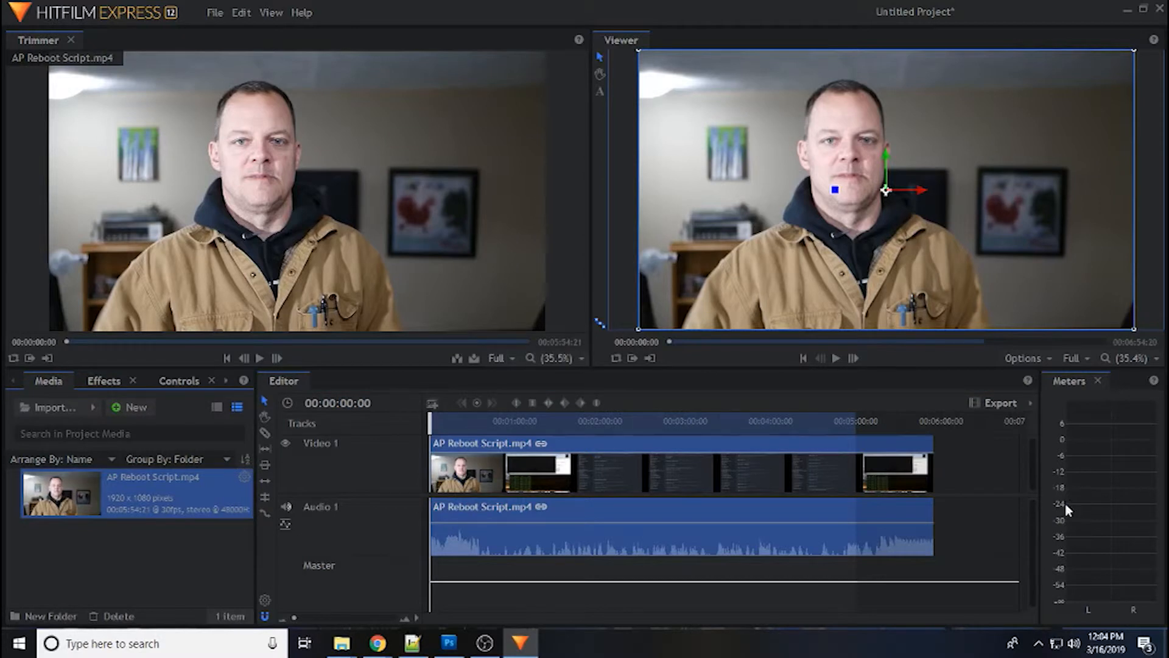
mouse_move(1090, 406)
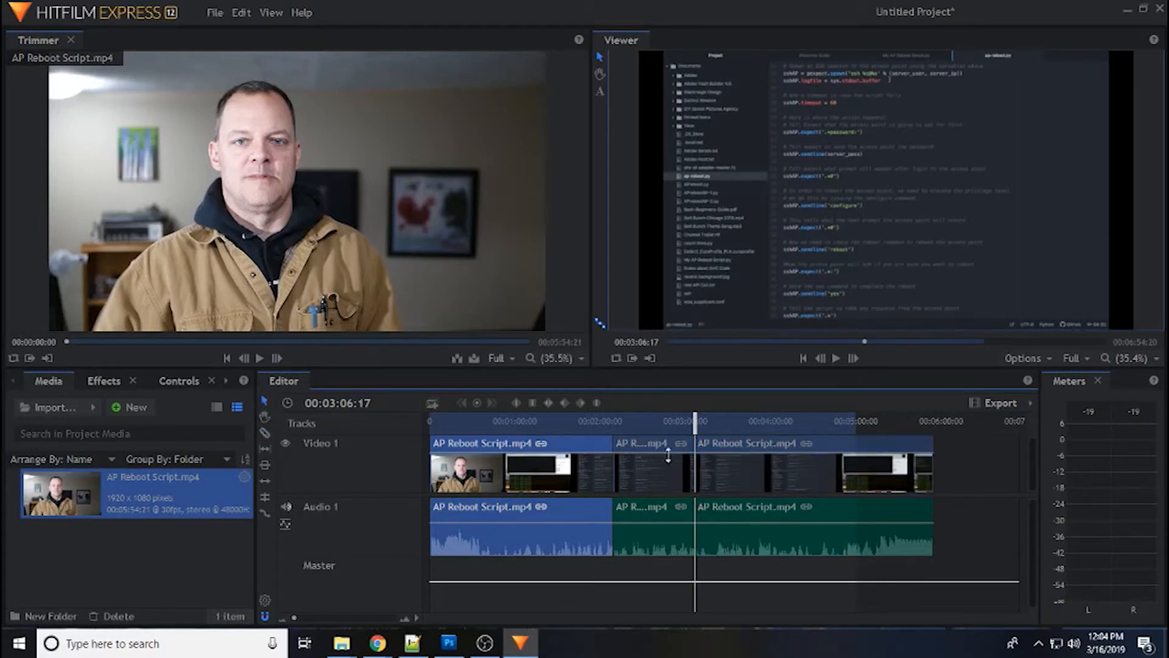
left_click_drag(696, 433, 653, 433)
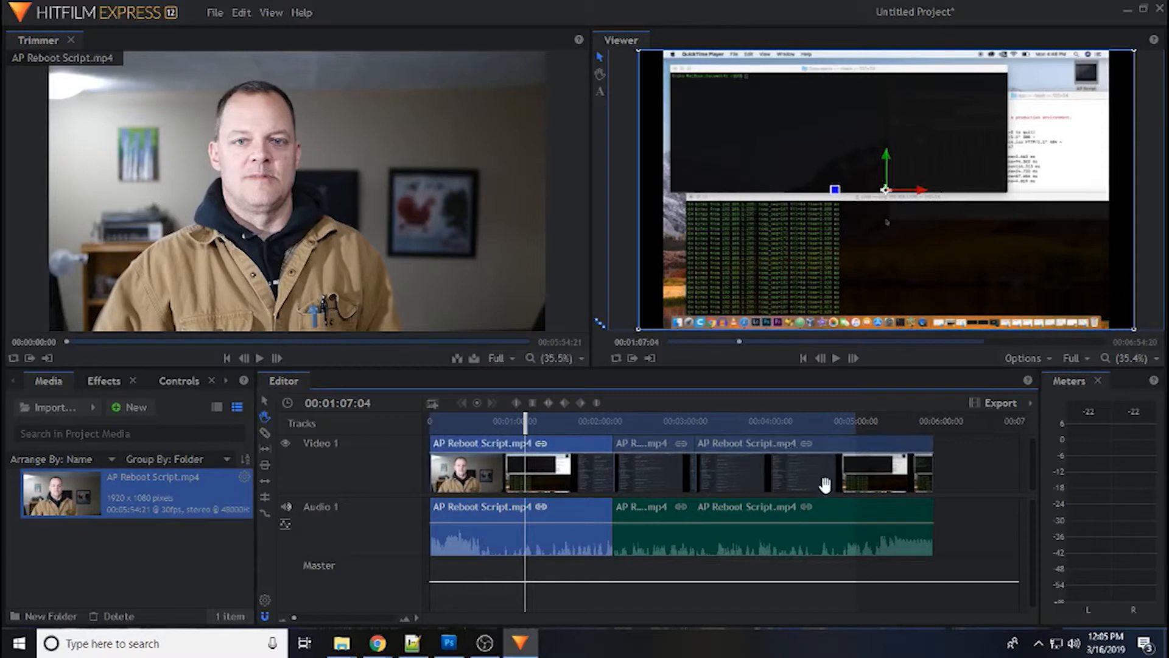
mouse_move(863, 450)
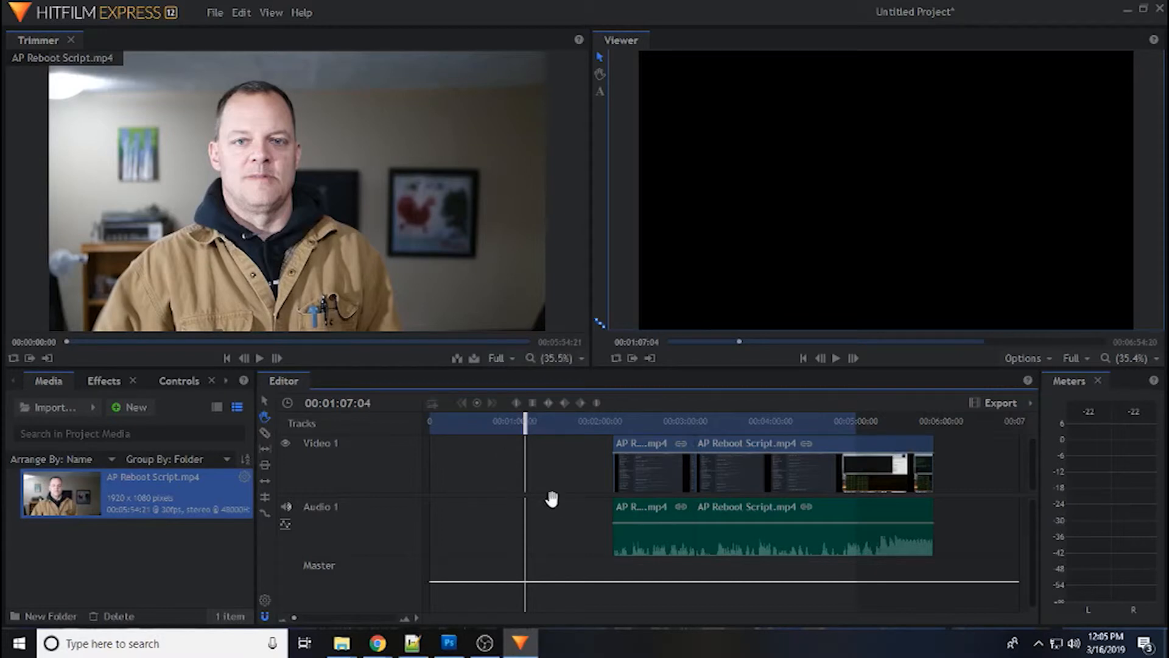
left_click(836, 358)
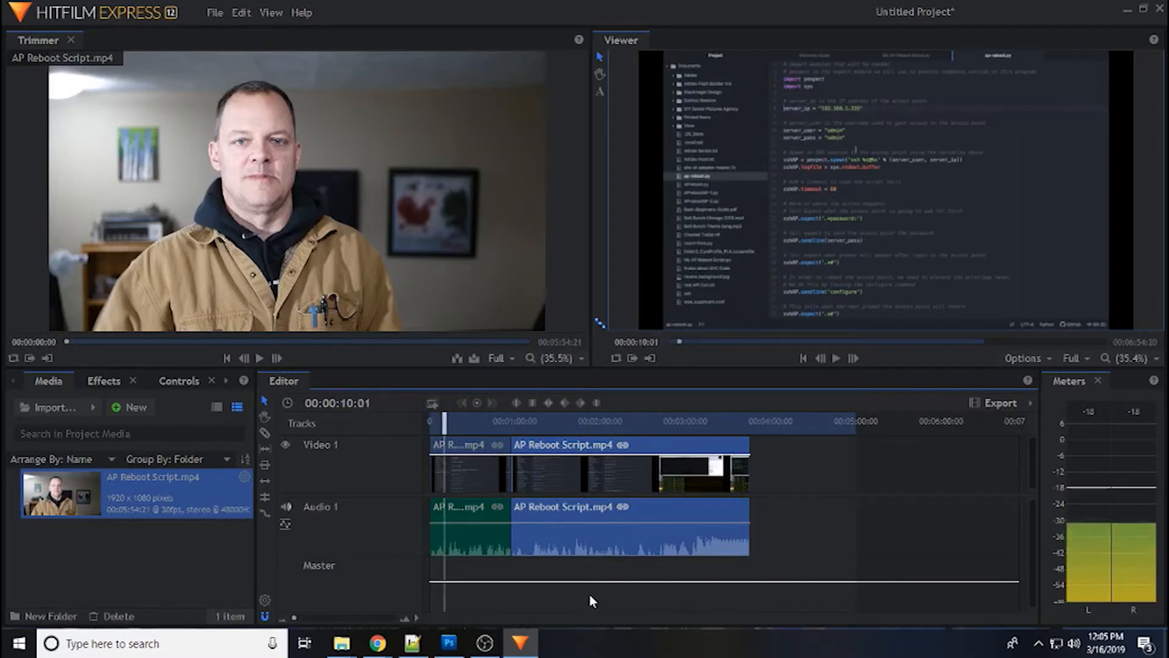
- Drag Color Correction > Auto Color onto the longer clip and confirm it in Controls
left_click(102, 380)
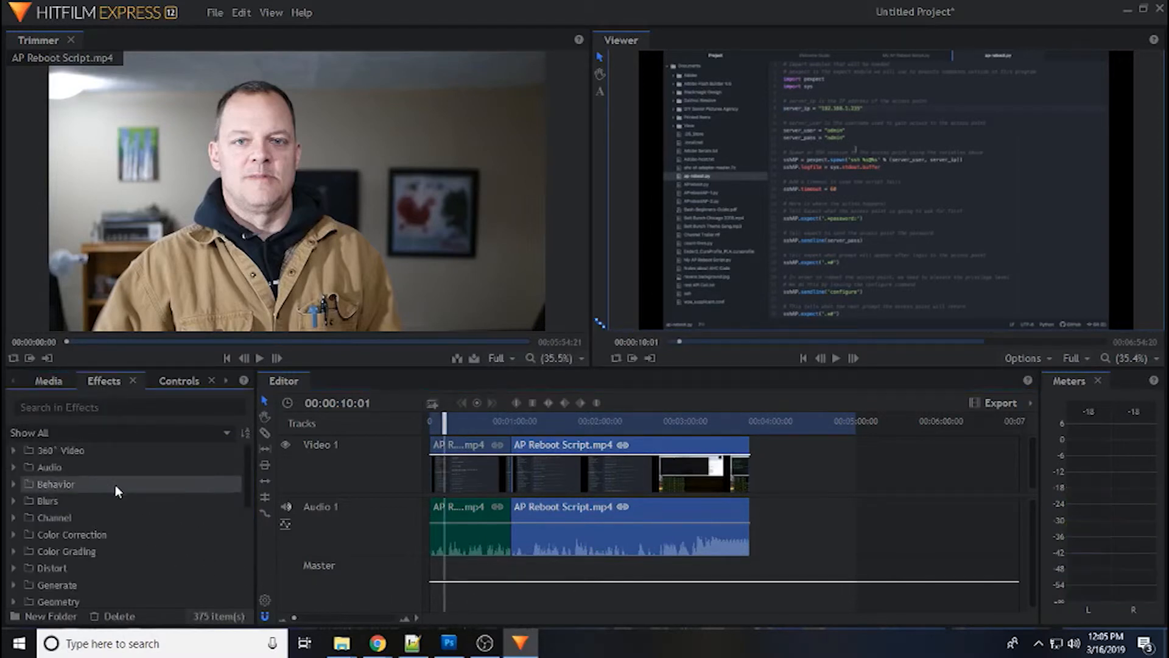
scroll("down", 3)
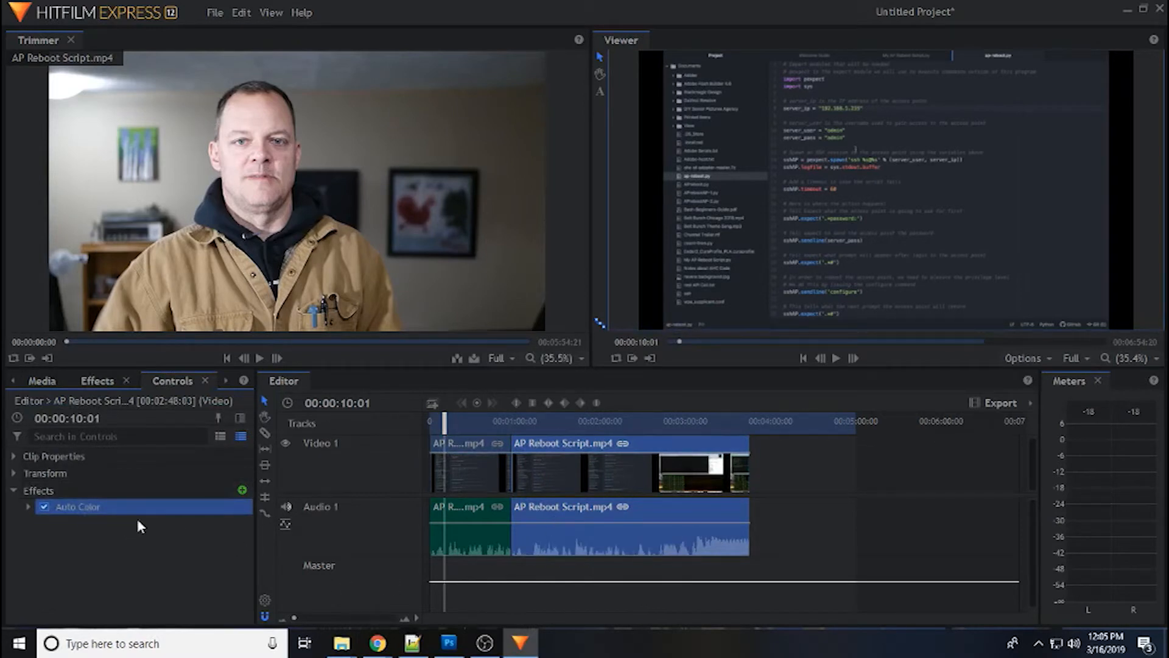
left_click(835, 358)
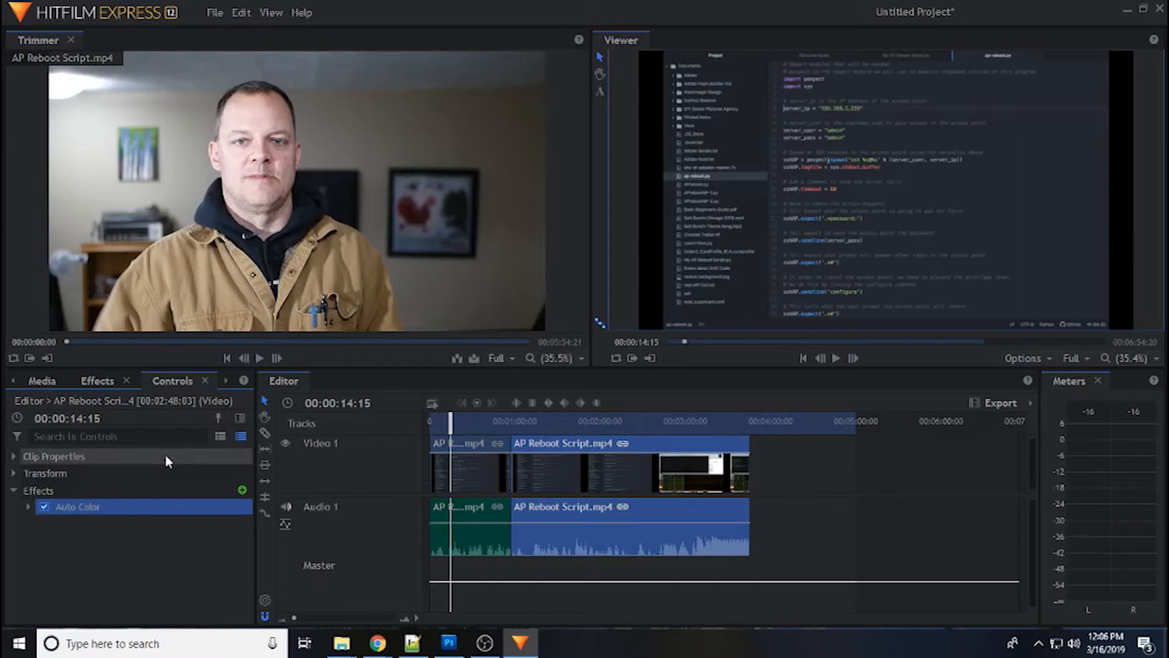
mouse_move(162, 488)
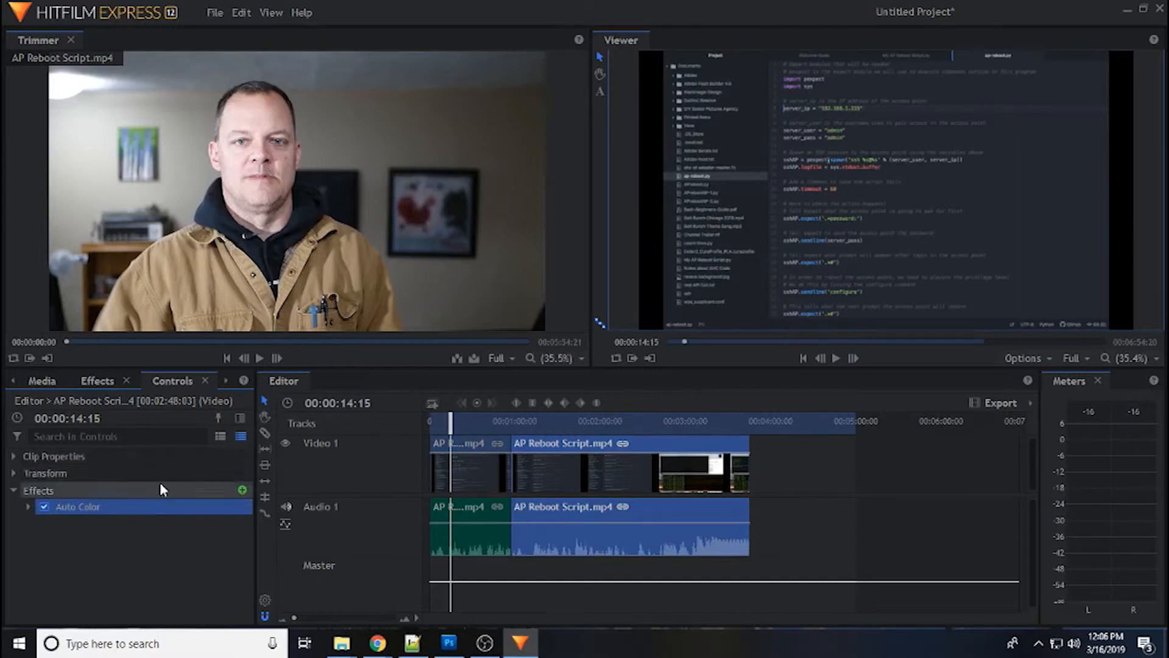
mouse_move(169, 485)
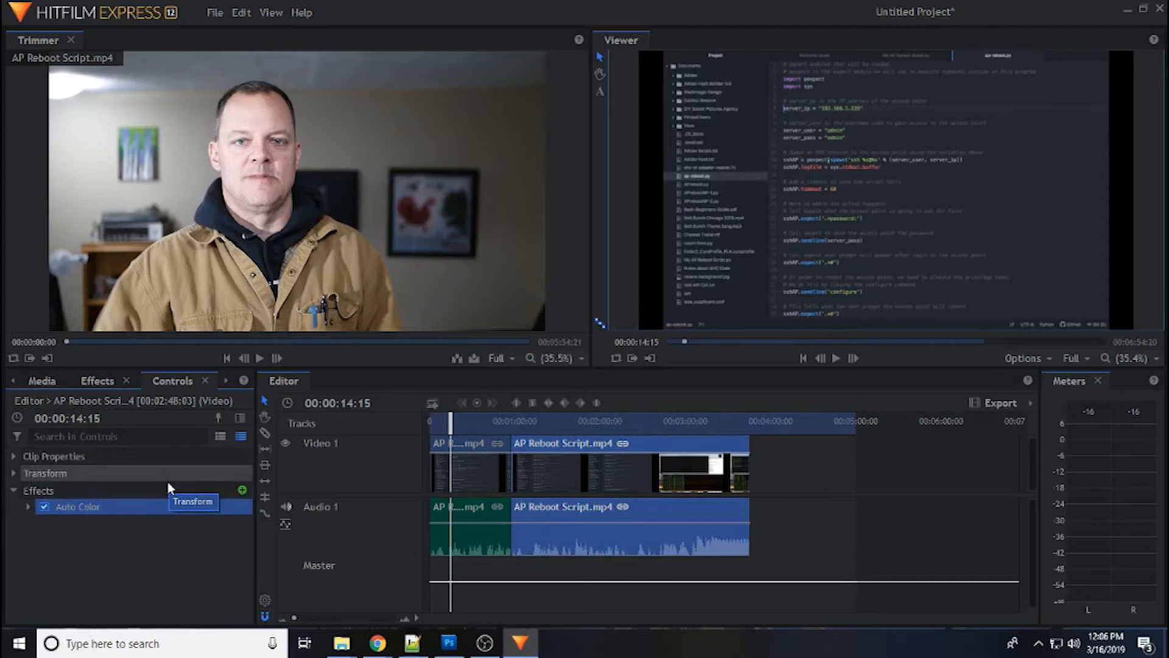